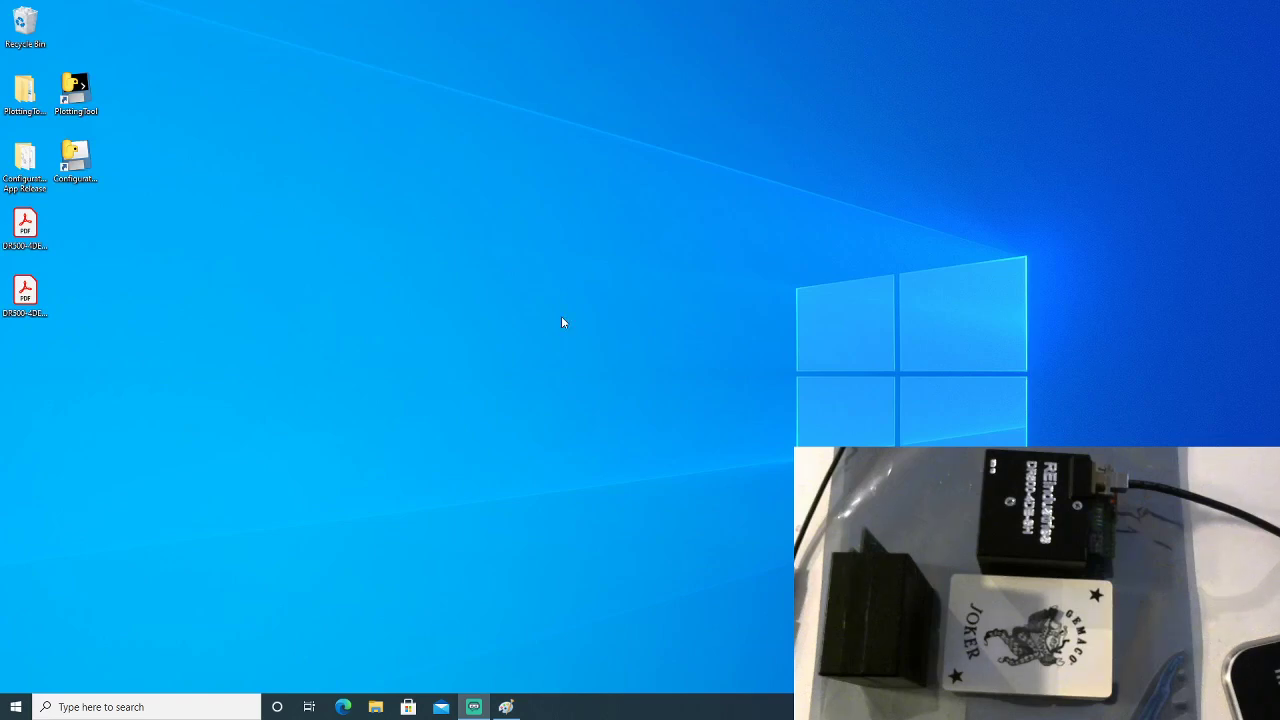
{"action": "mouse_move", "coordinate": [330, 308]}
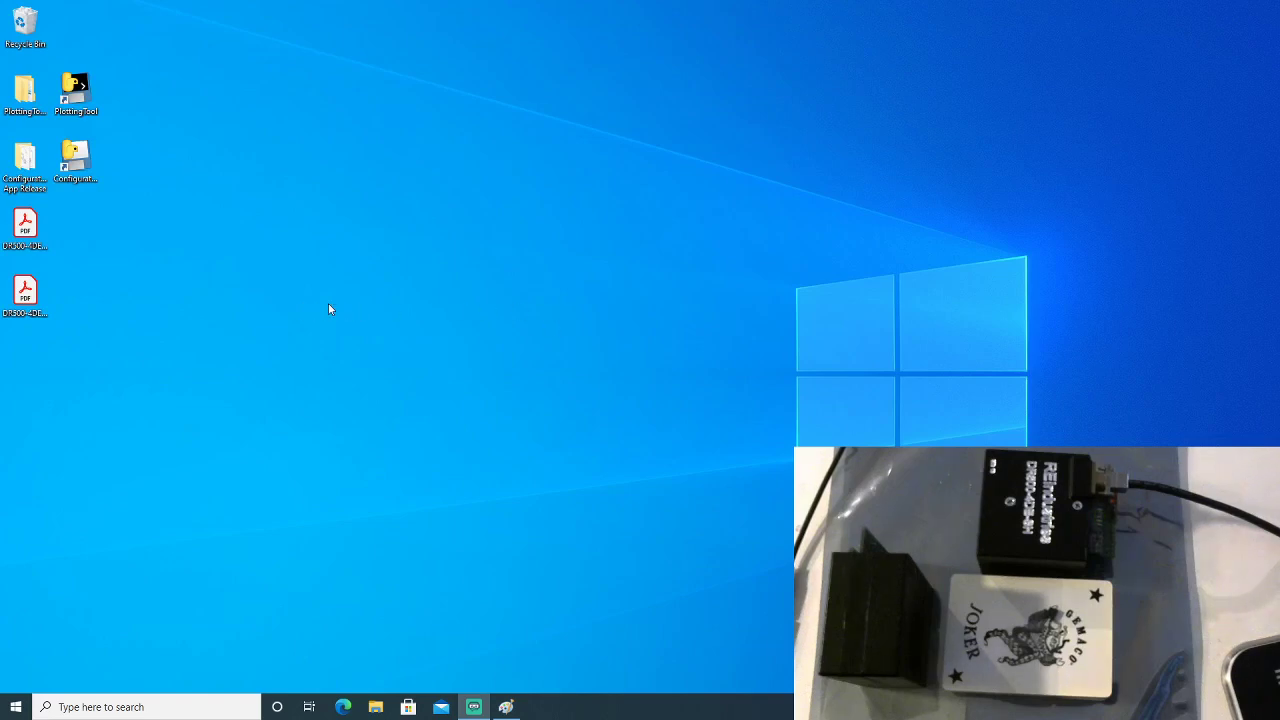
{"action": "mouse_move", "coordinate": [268, 276]}
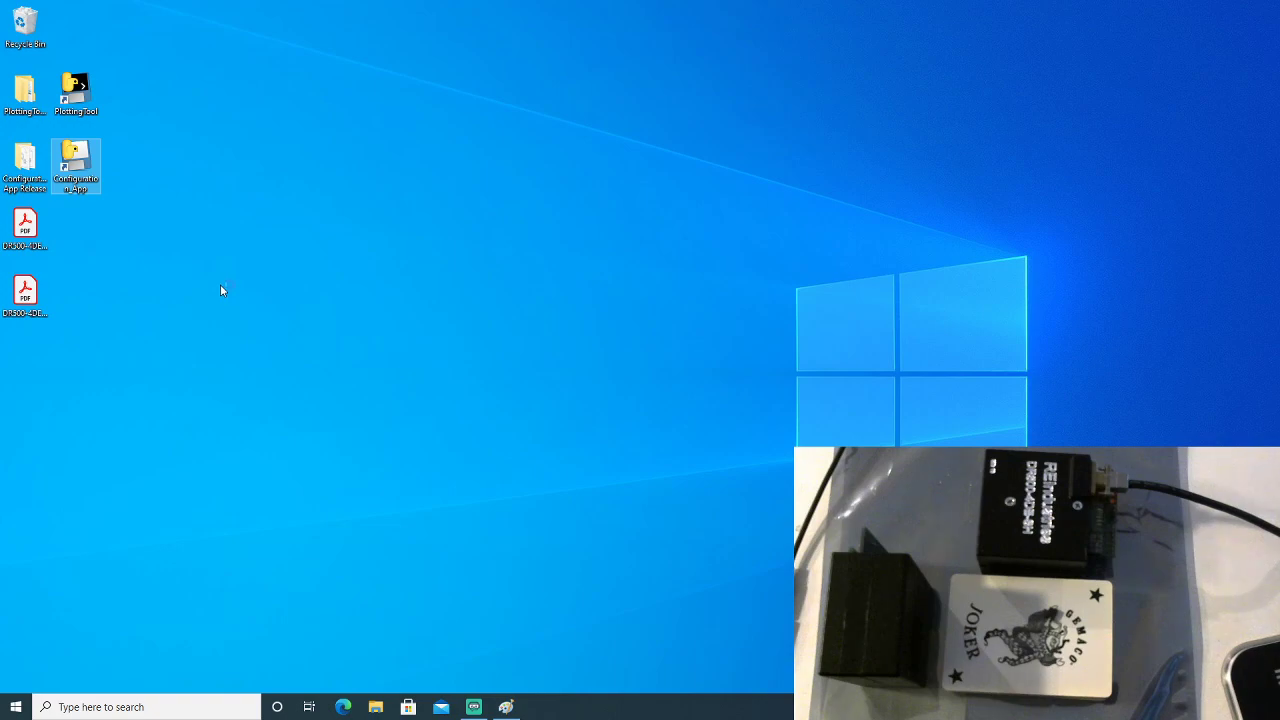
Connect to the DR500 recorder over USB and read its current configuration into the log
{"action": "double_click", "coordinate": [76, 160]}
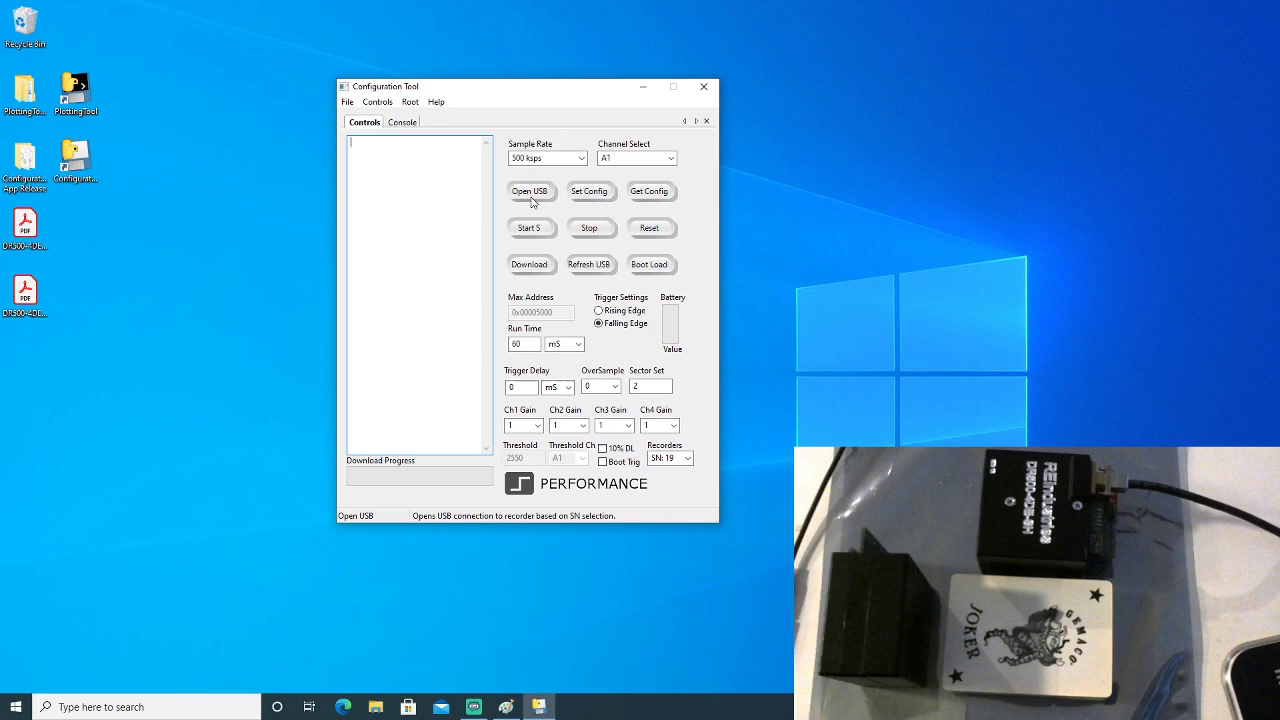
{"action": "left_click", "coordinate": [532, 192]}
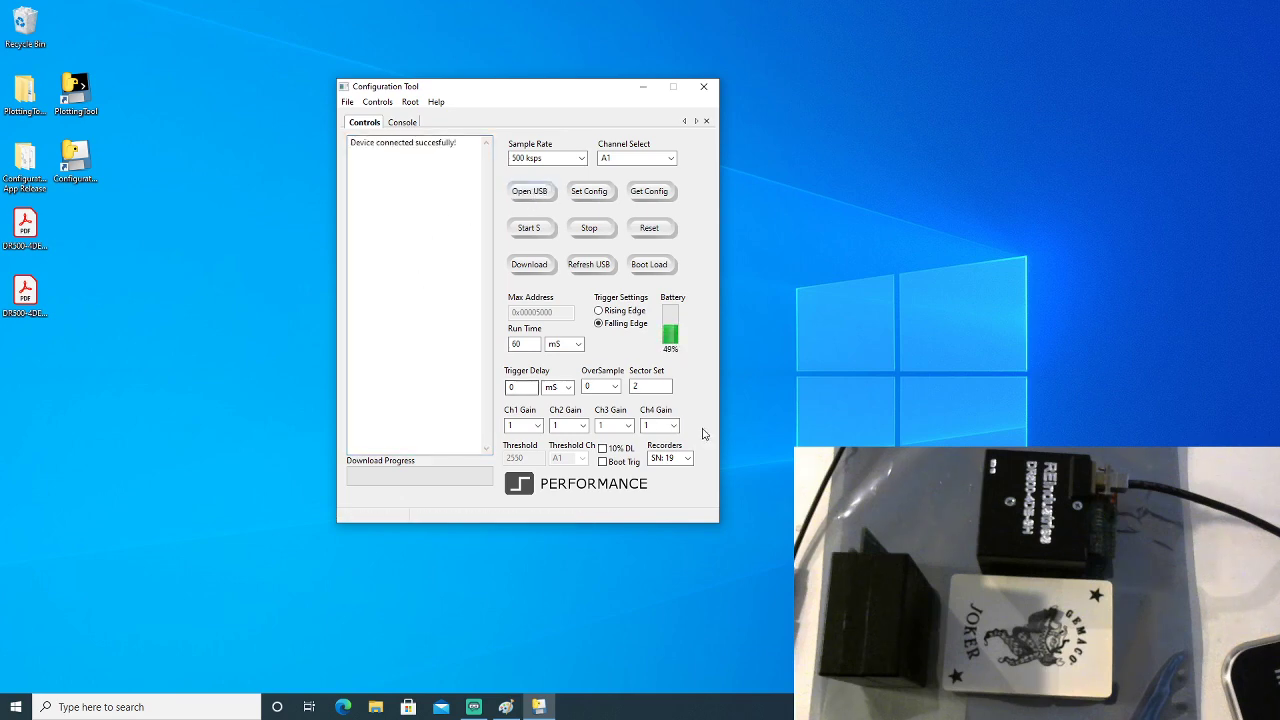
{"action": "left_click", "coordinate": [650, 192]}
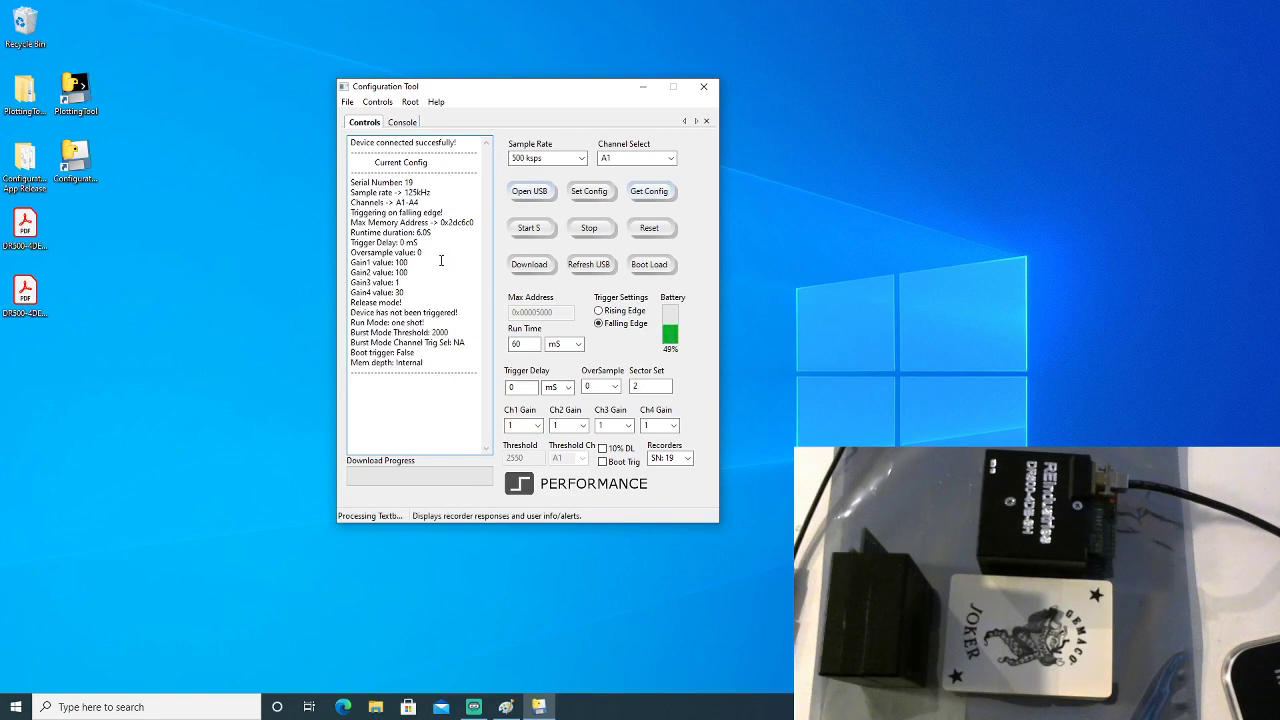
{"action": "mouse_move", "coordinate": [456, 224]}
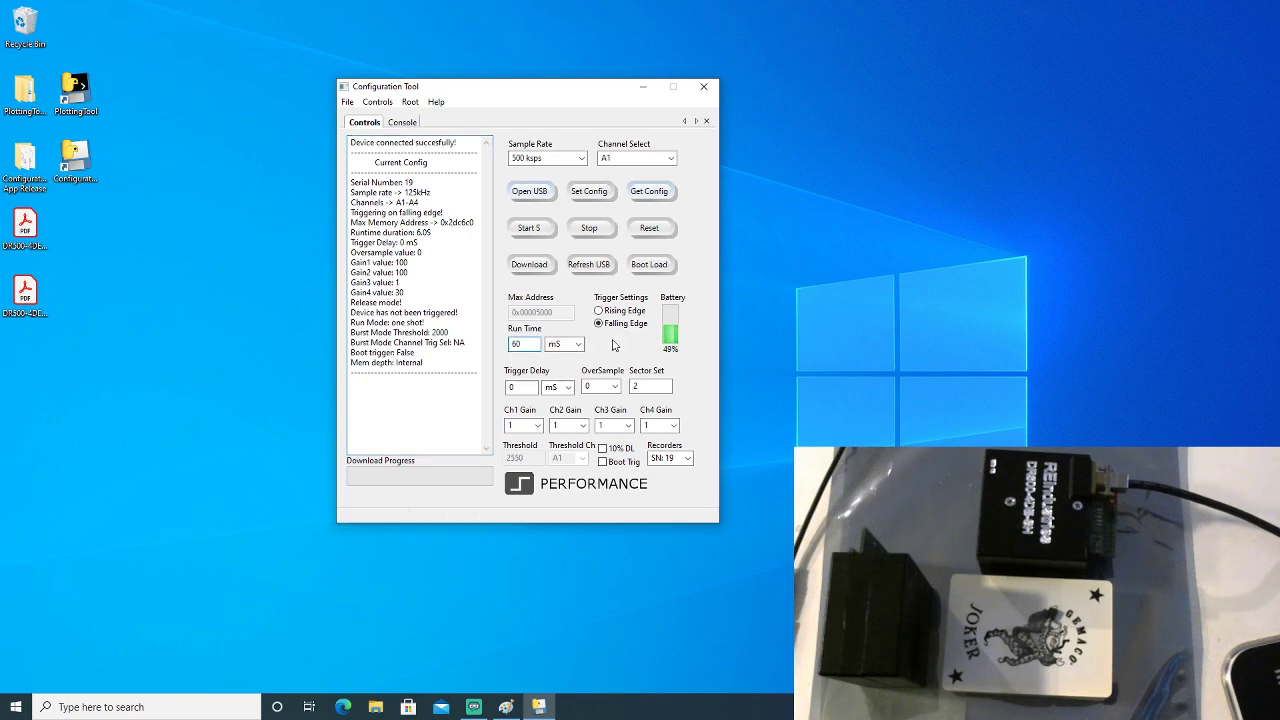
{"action": "mouse_move", "coordinate": [626, 352]}
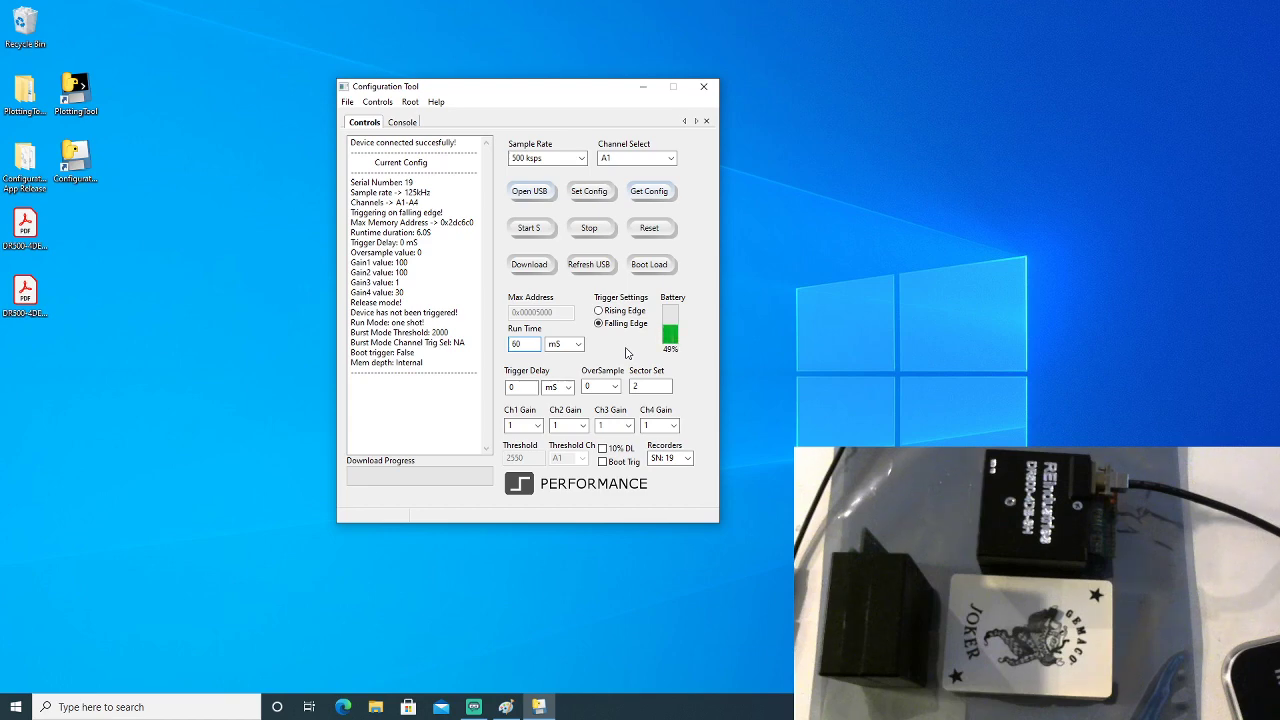
{"action": "left_click", "coordinate": [524, 344]}
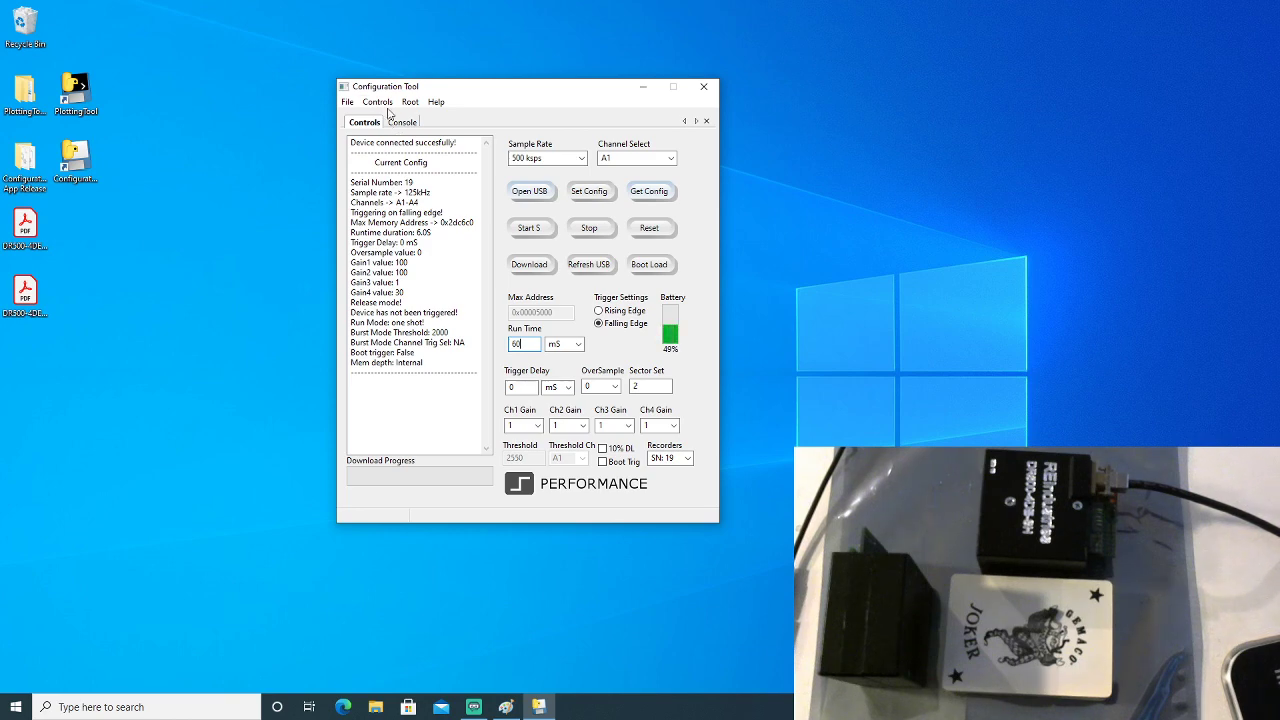
{"action": "left_click", "coordinate": [378, 100]}
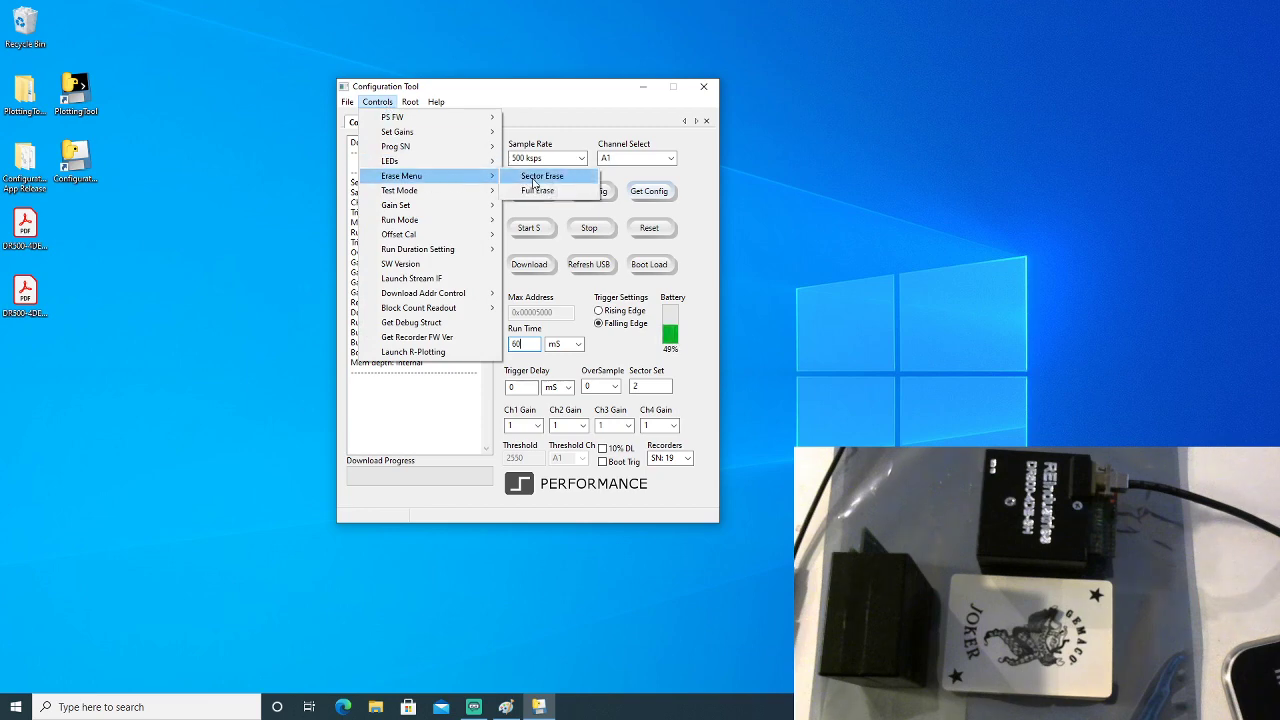
{"action": "mouse_move", "coordinate": [536, 190]}
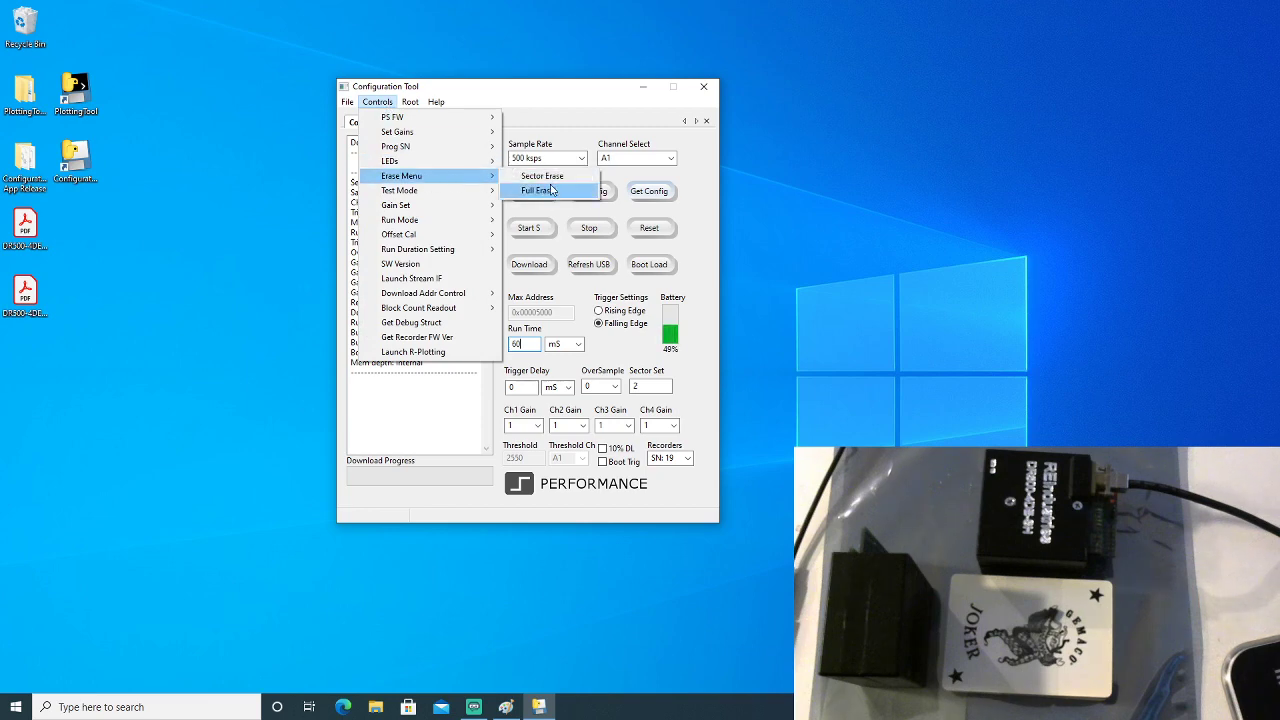
{"action": "left_click", "coordinate": [538, 190]}
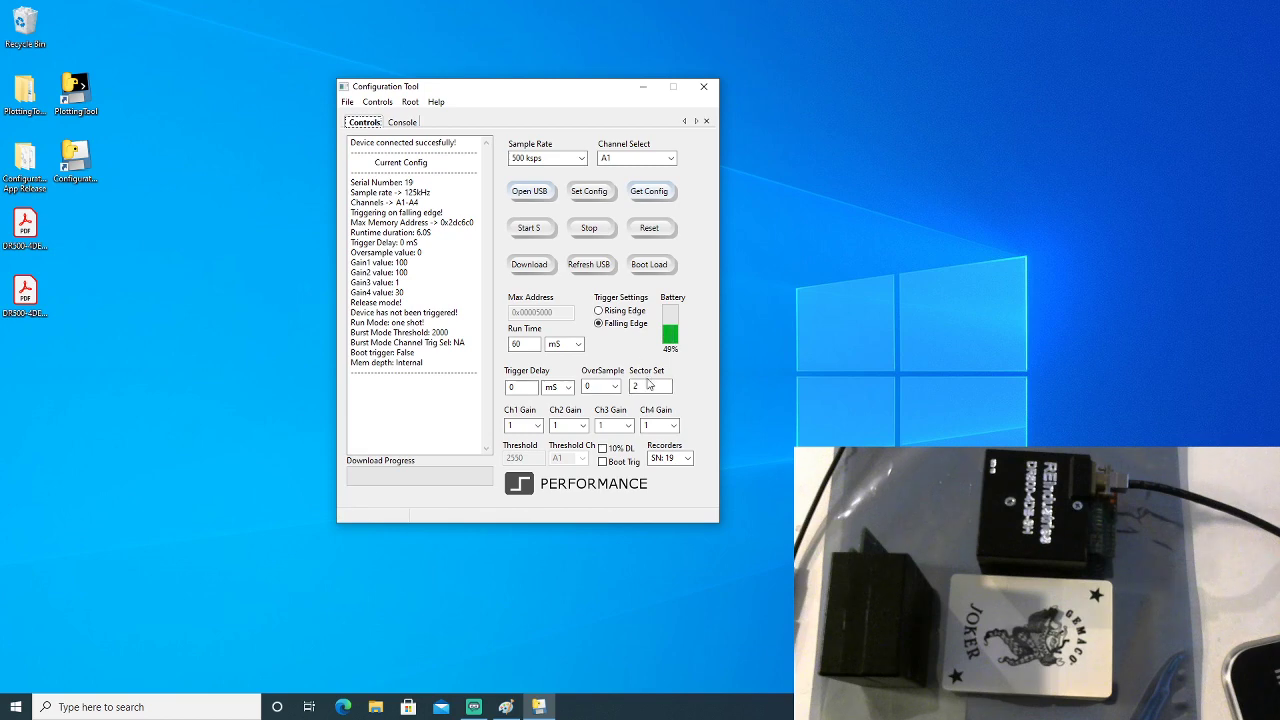
{"action": "left_click", "coordinate": [648, 386]}
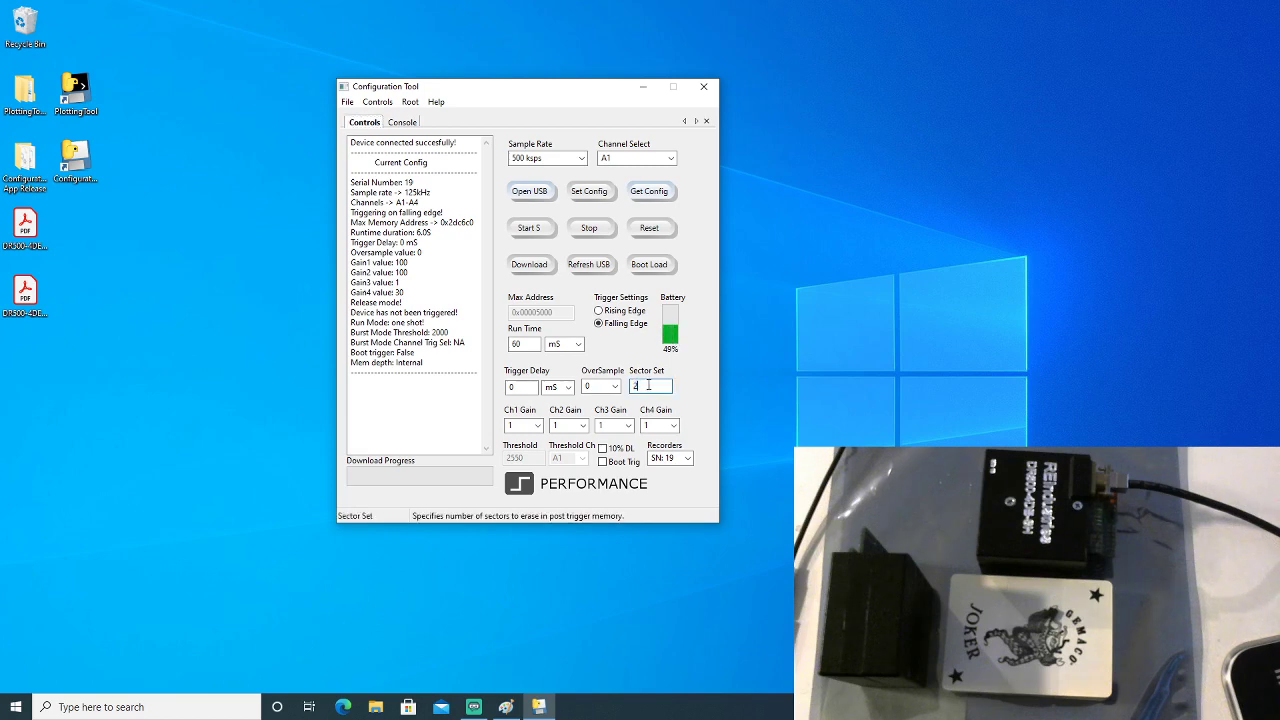
{"action": "left_click", "coordinate": [600, 324]}
{"action": "type", "text": "2"}
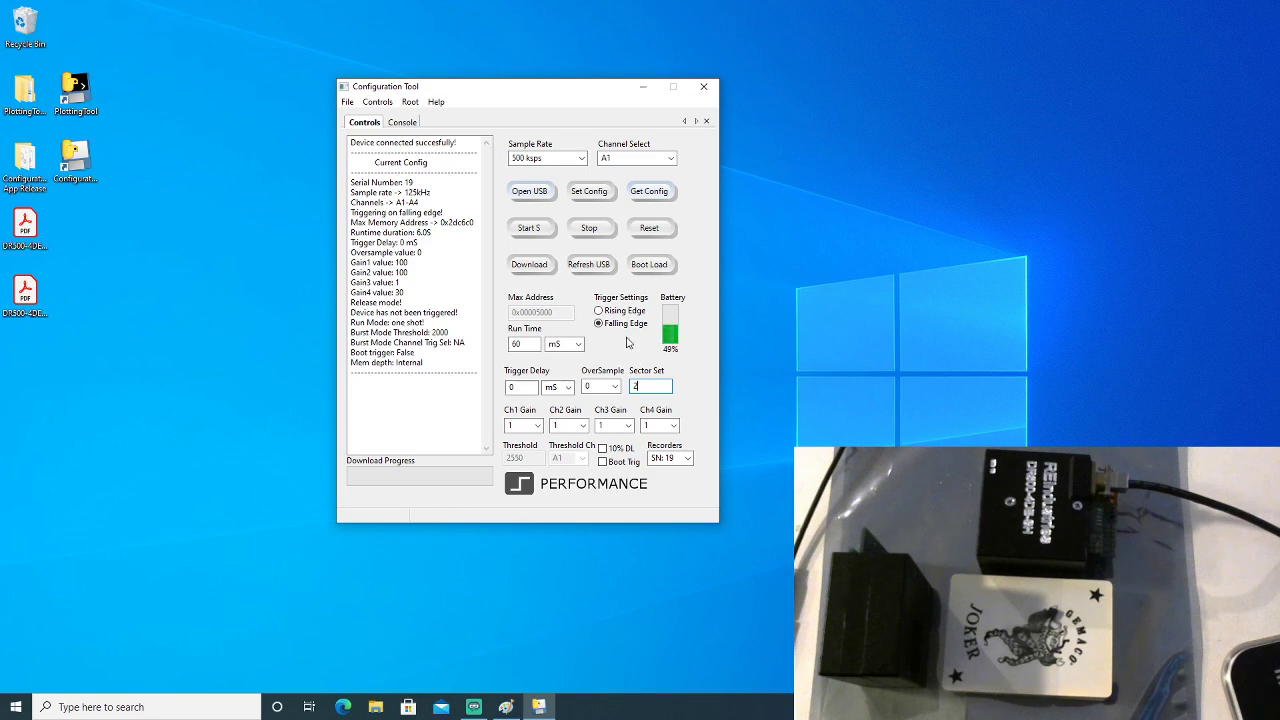
{"action": "mouse_move", "coordinate": [608, 358]}
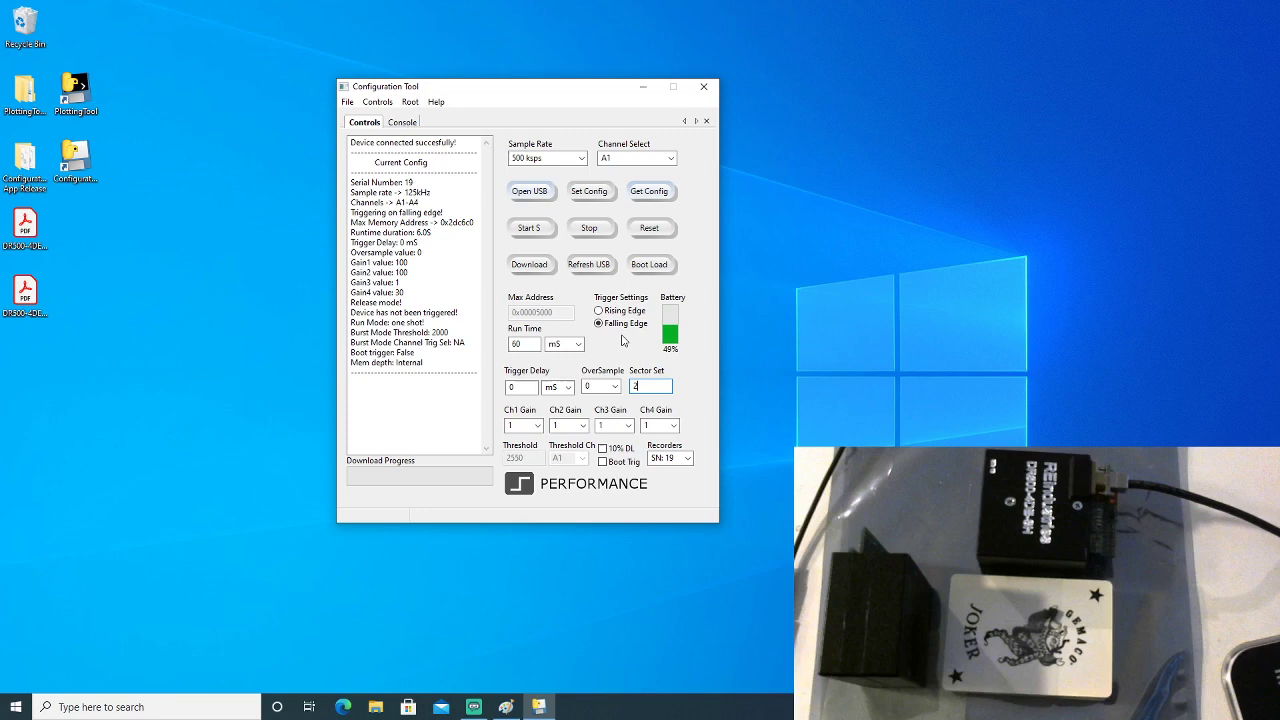
{"action": "left_click", "coordinate": [650, 388]}
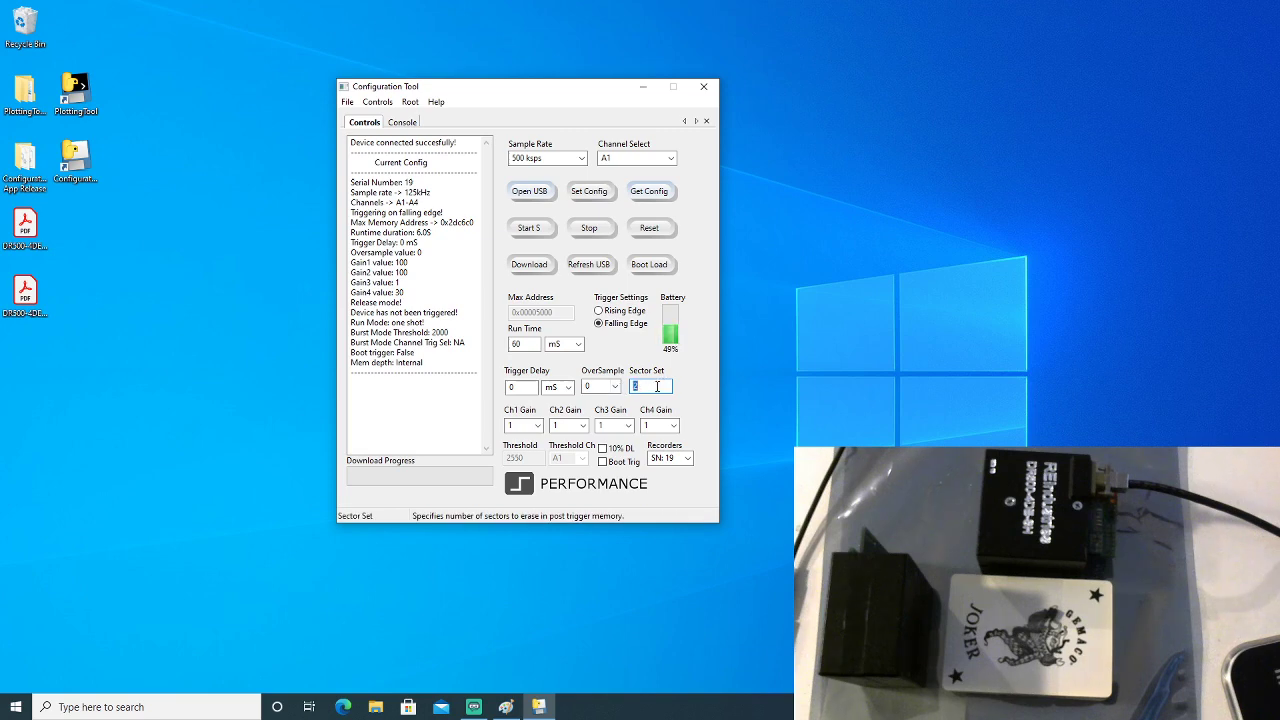
{"action": "type", "text": "4"}
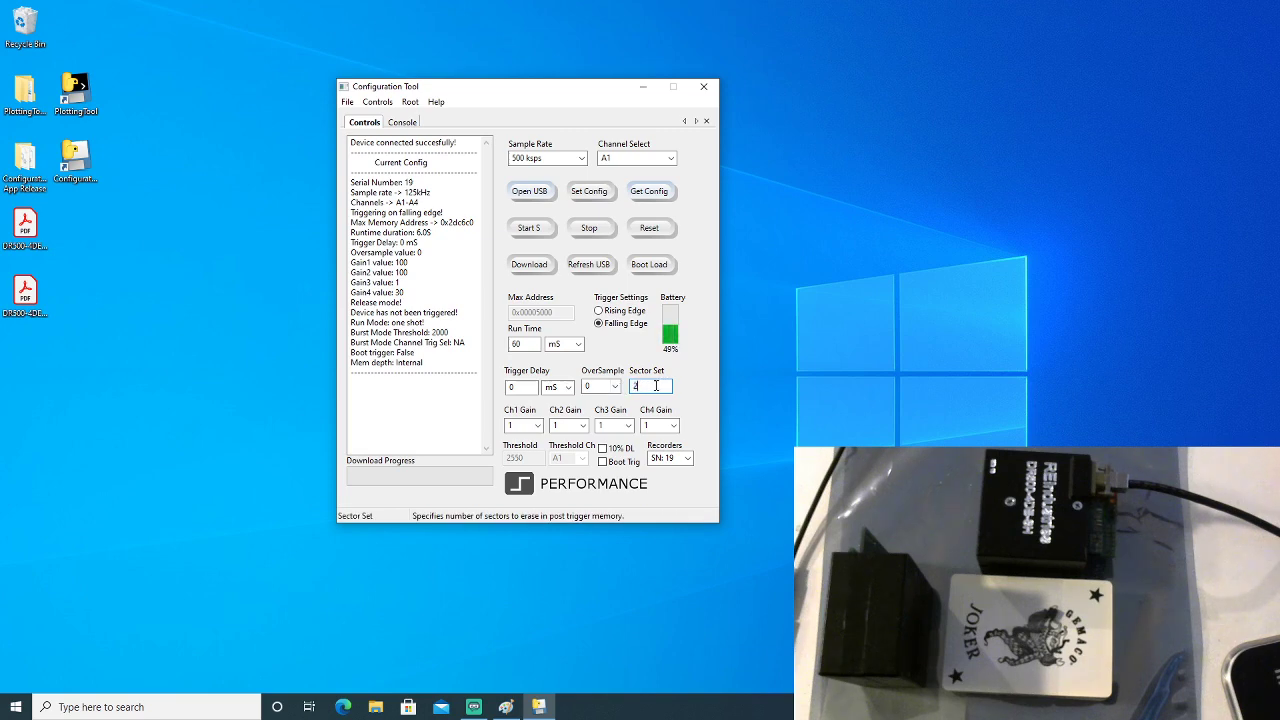
{"action": "type", "text": "2"}
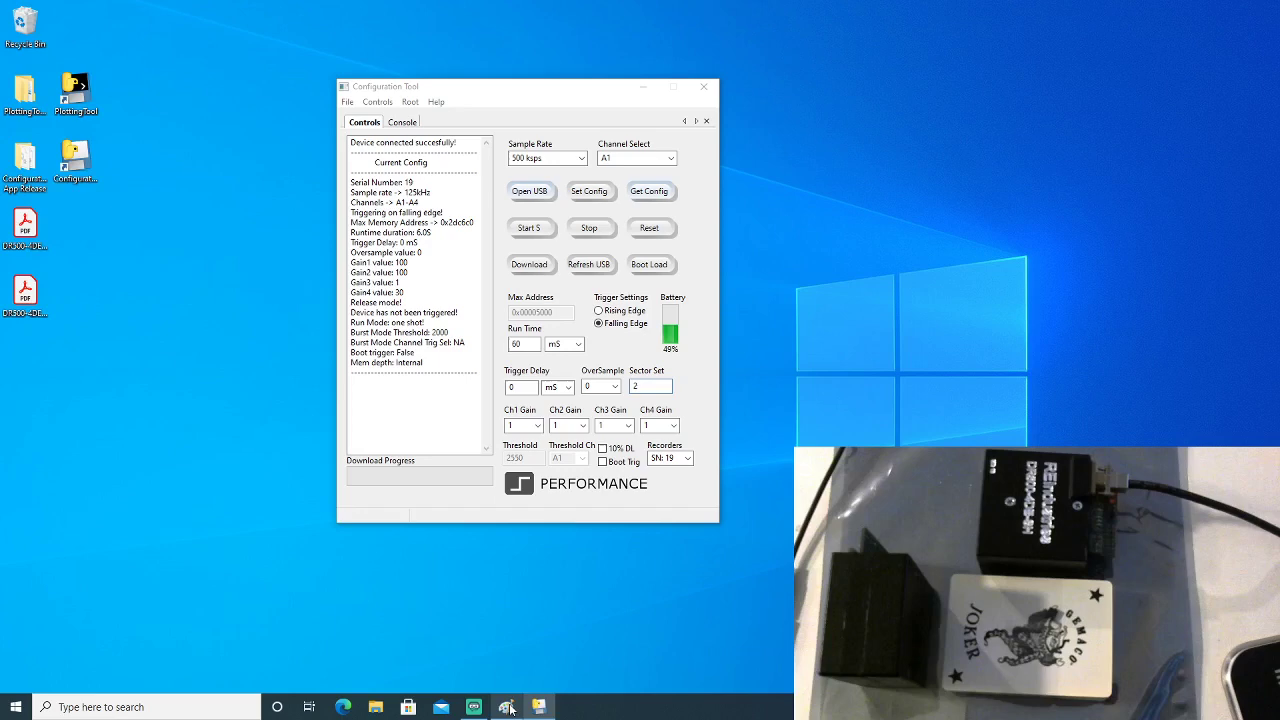
Review the Paint sketch of memory sectors 0-7 and 8-15, then launch Calculator
{"action": "left_click", "coordinate": [504, 706]}
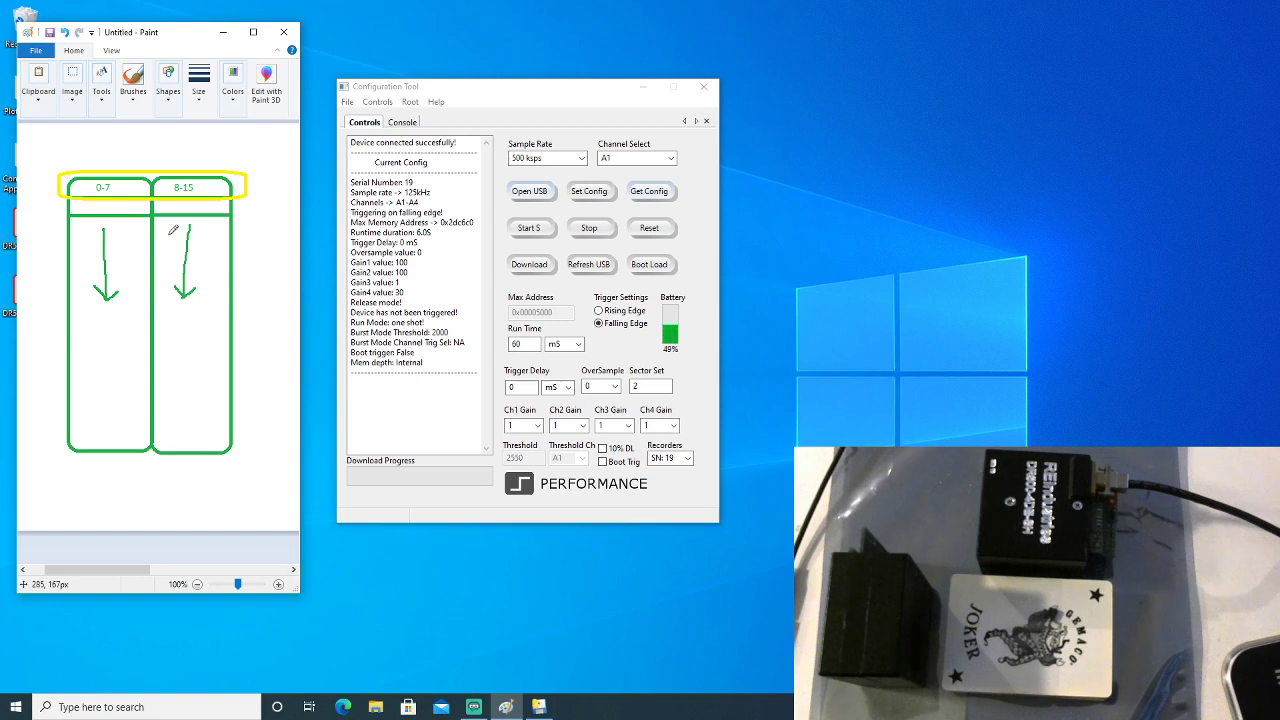
{"action": "mouse_move", "coordinate": [64, 164]}
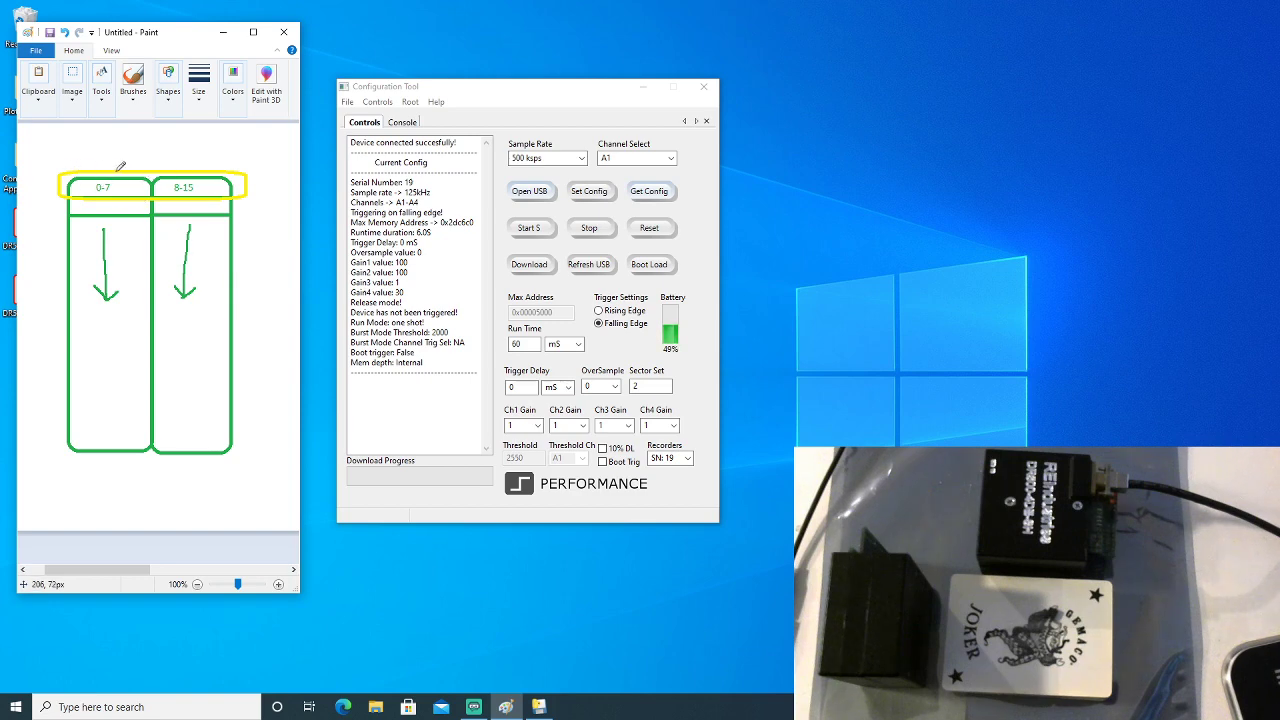
{"action": "mouse_move", "coordinate": [64, 176]}
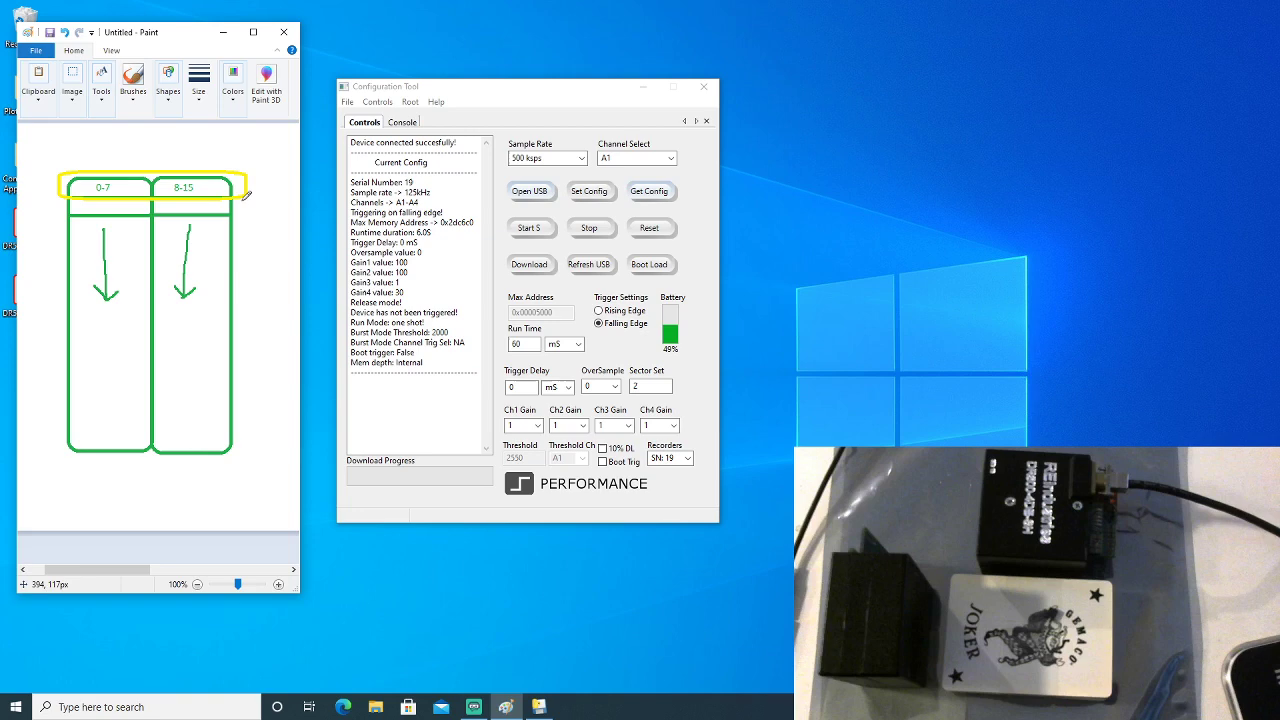
{"action": "left_click", "coordinate": [648, 386]}
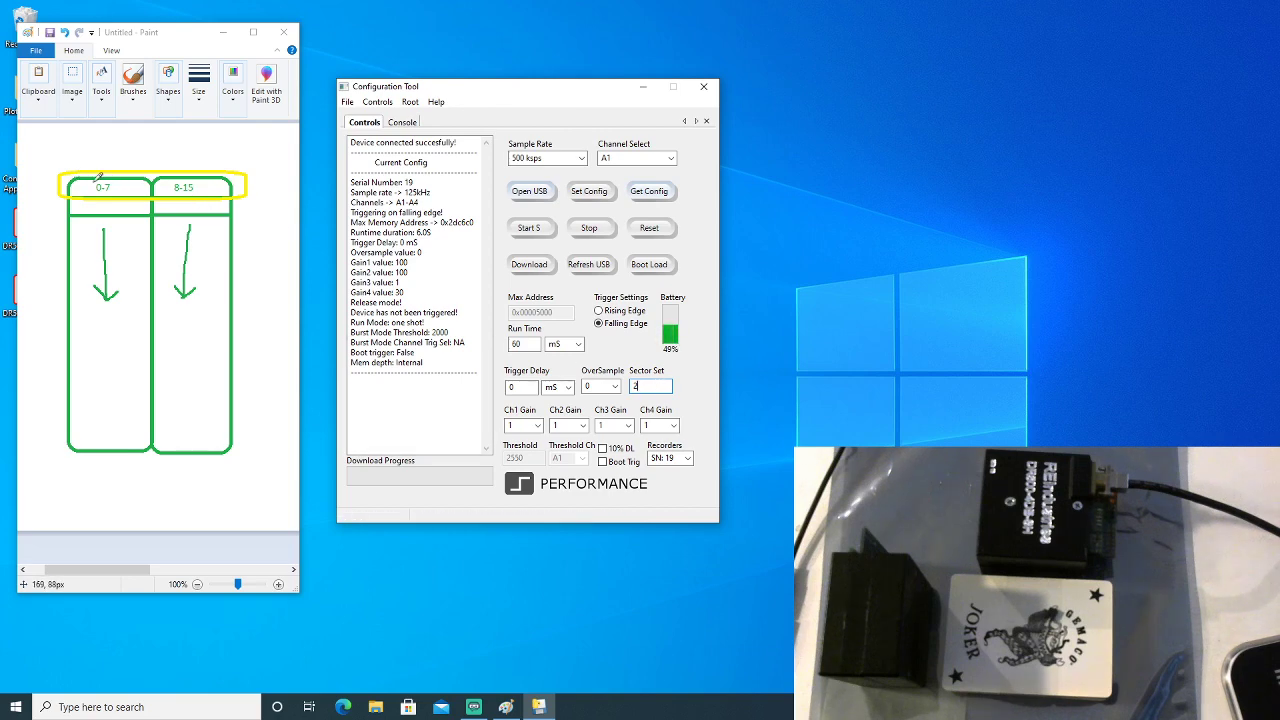
{"action": "left_click", "coordinate": [652, 386]}
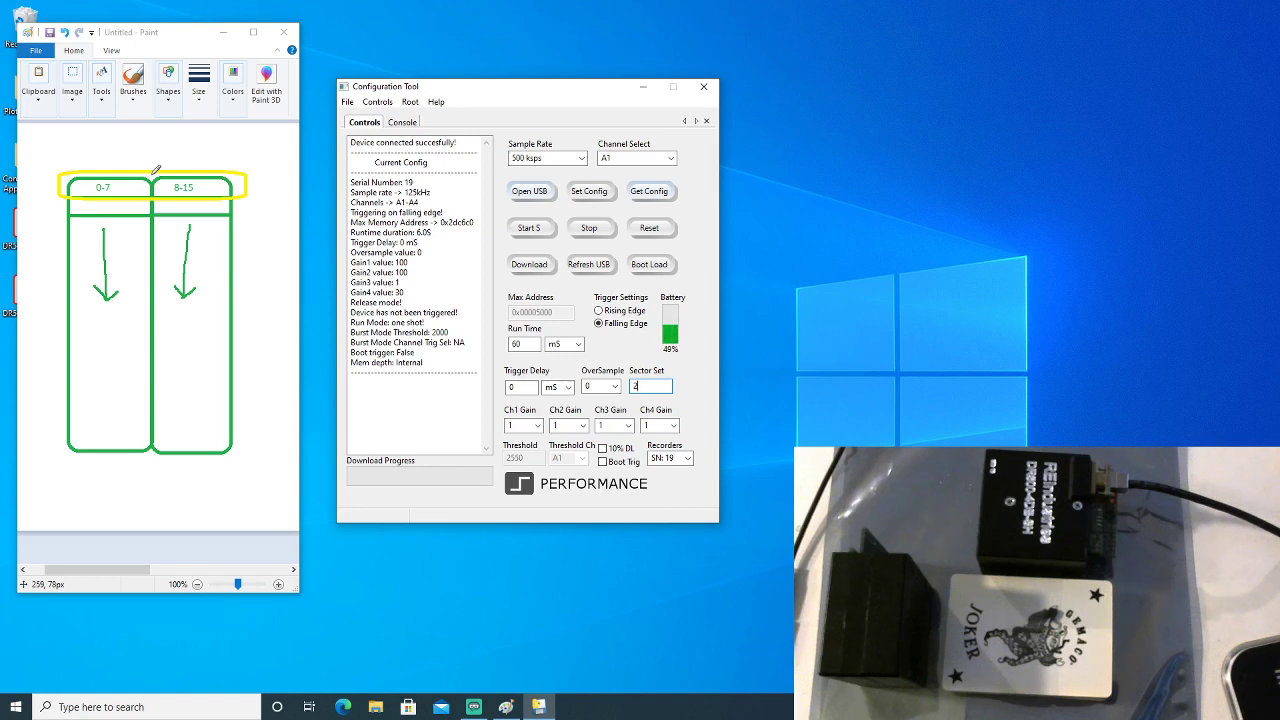
{"action": "mouse_move", "coordinate": [124, 180]}
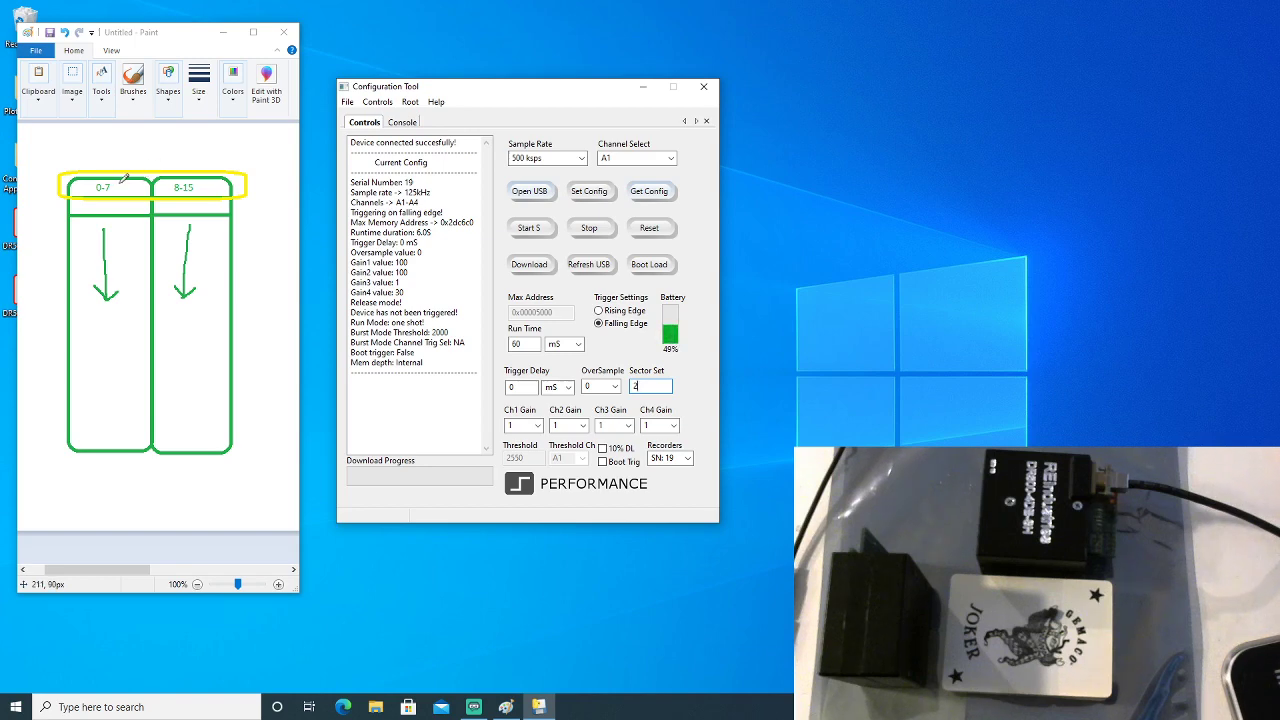
{"action": "mouse_move", "coordinate": [170, 186]}
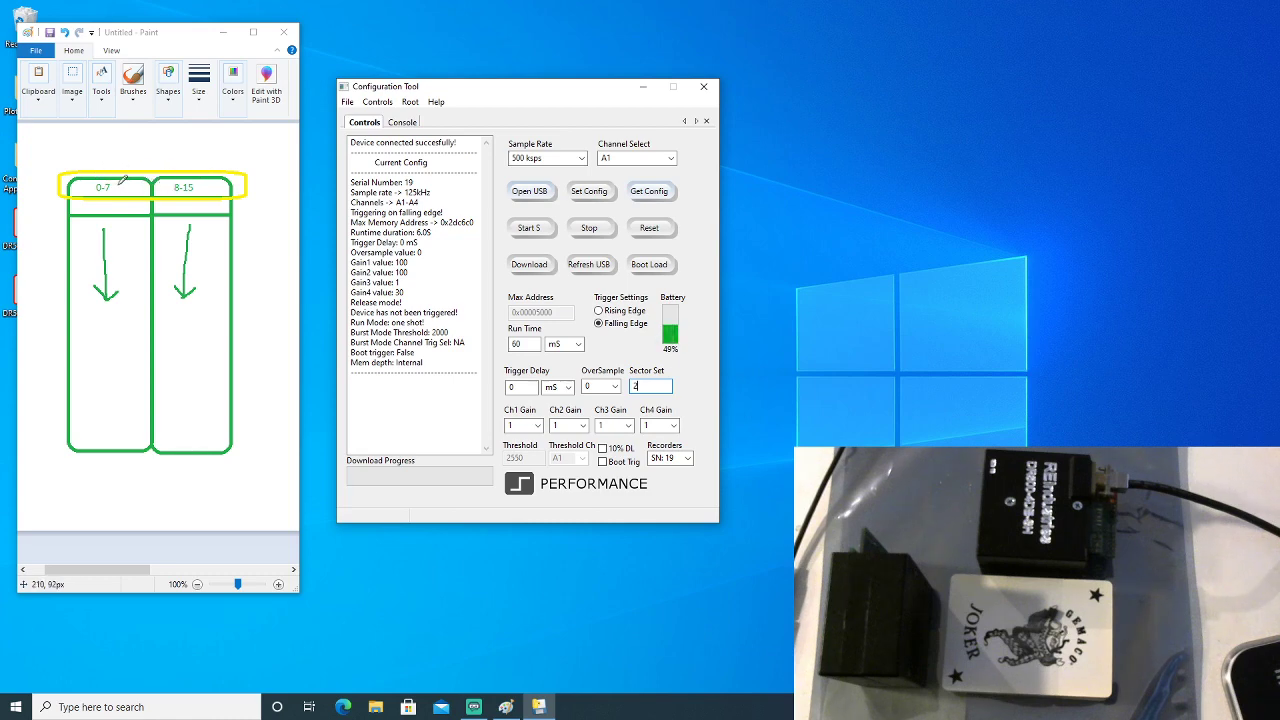
{"action": "mouse_move", "coordinate": [182, 204]}
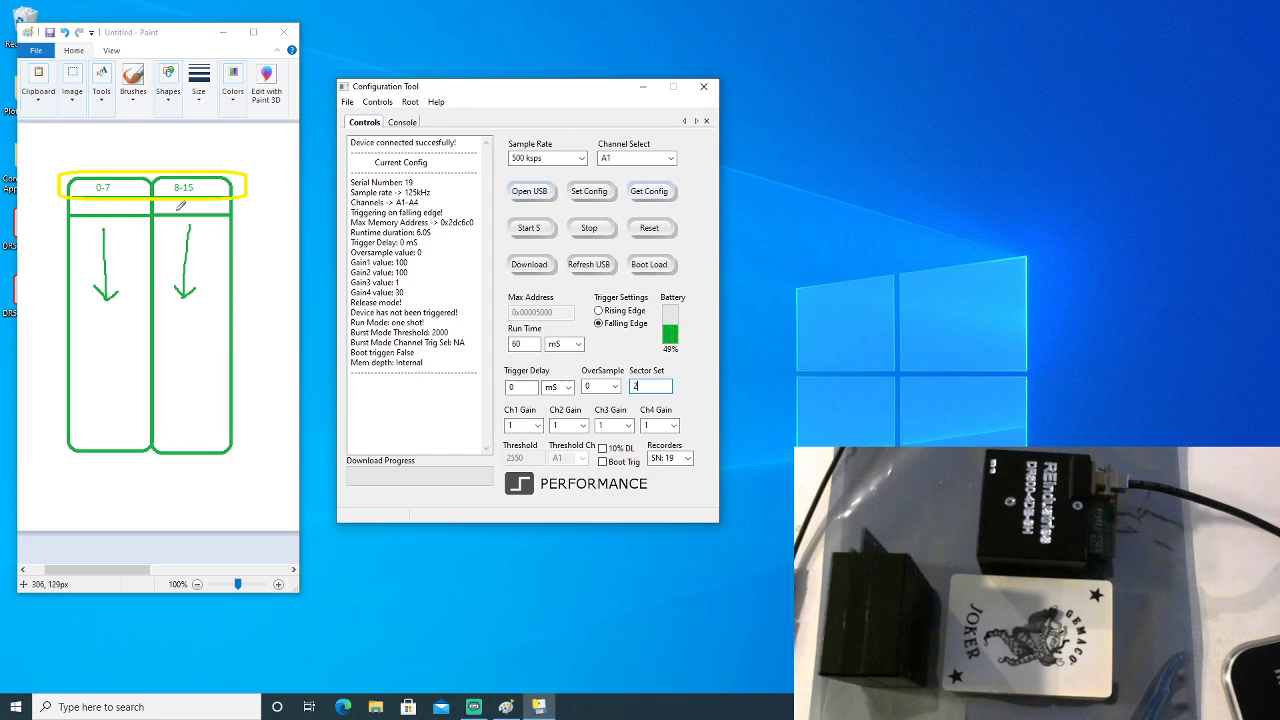
{"action": "mouse_move", "coordinate": [144, 404]}
{"action": "type", "text": "1"}
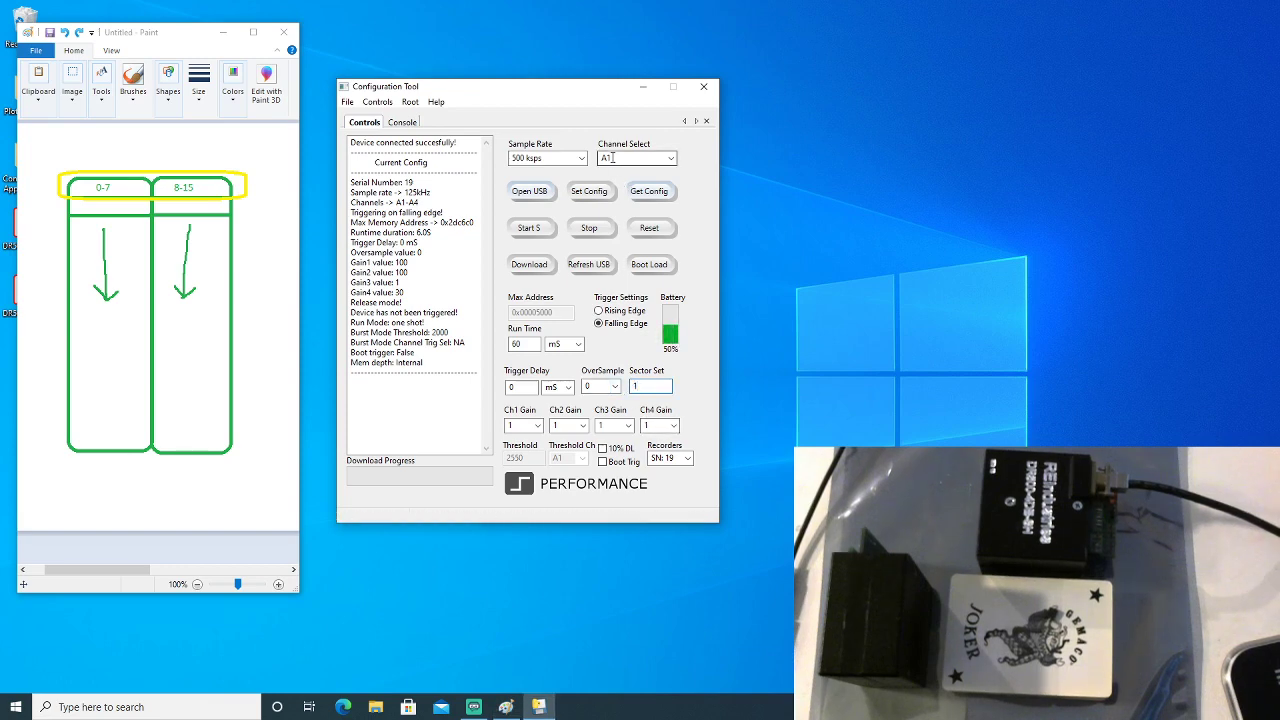
{"action": "left_click", "coordinate": [520, 344]}
{"action": "type", "text": "0"}
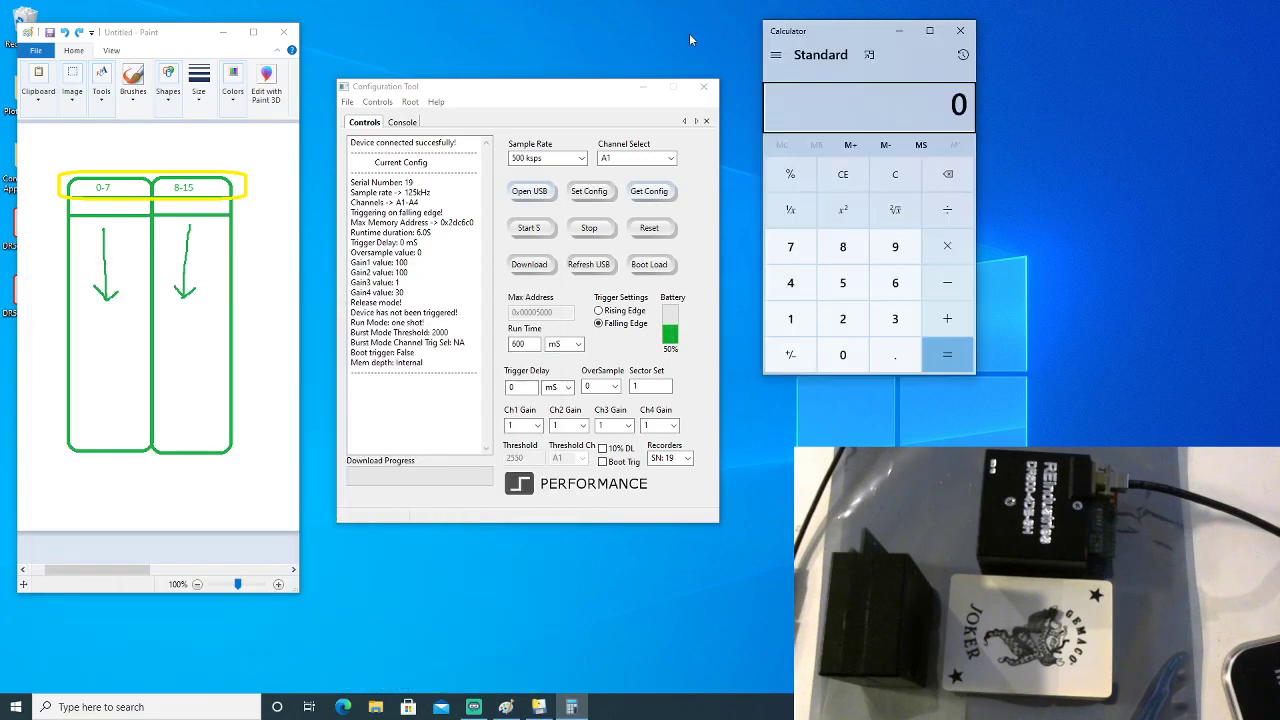
{"action": "left_click_drag", "start_coordinate": [870, 32], "coordinate": [844, 28]}
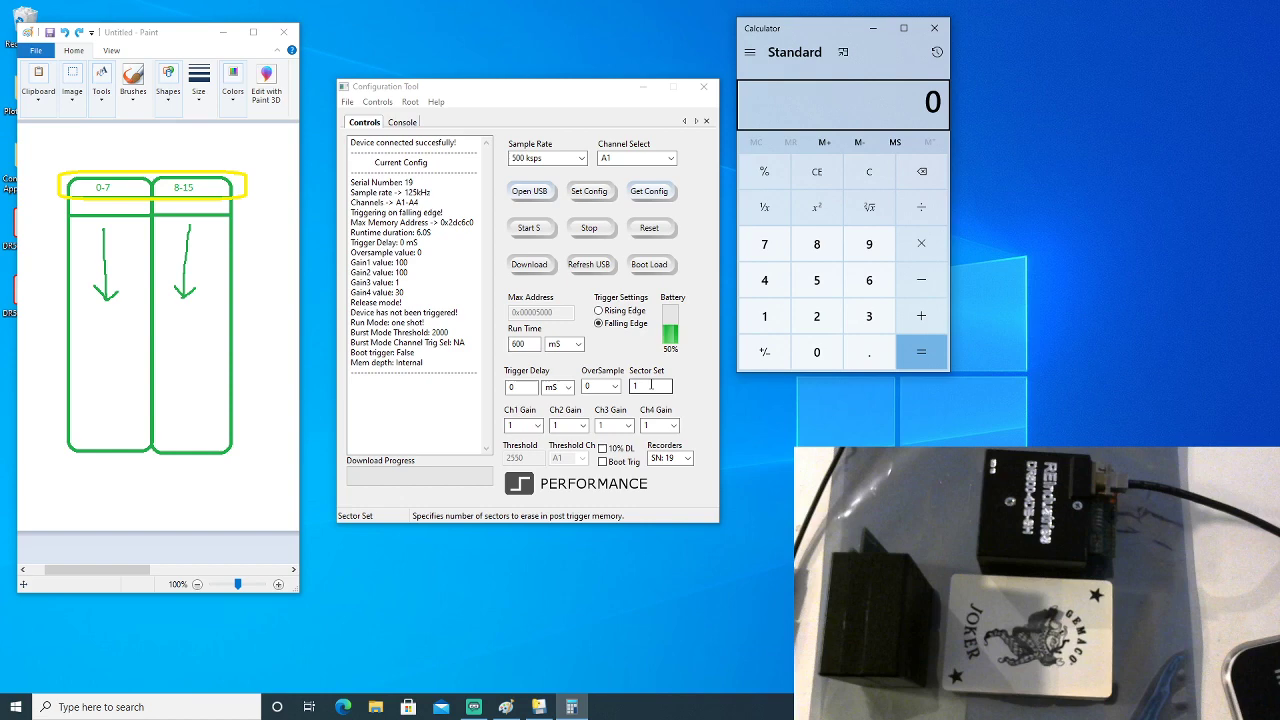
{"action": "left_click", "coordinate": [650, 388]}
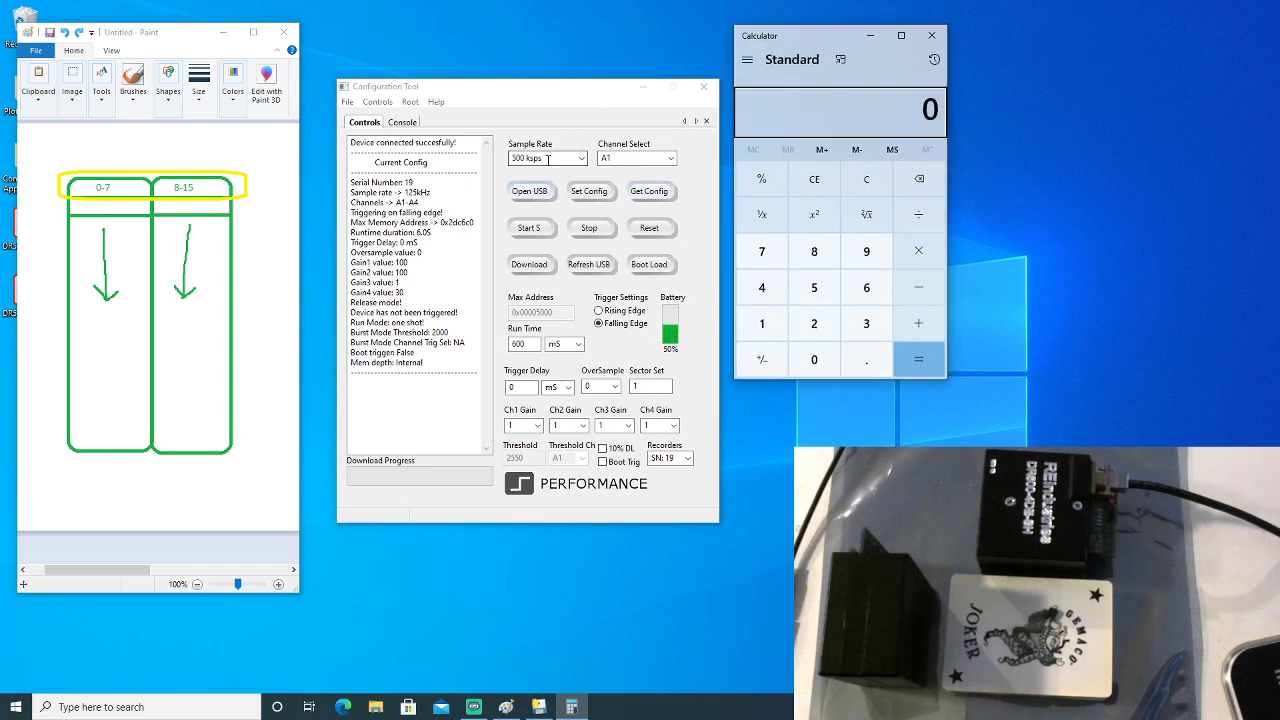
Compute 500,000 × 2 = 1,000,000 in Calculator
{"action": "left_click", "coordinate": [548, 158]}
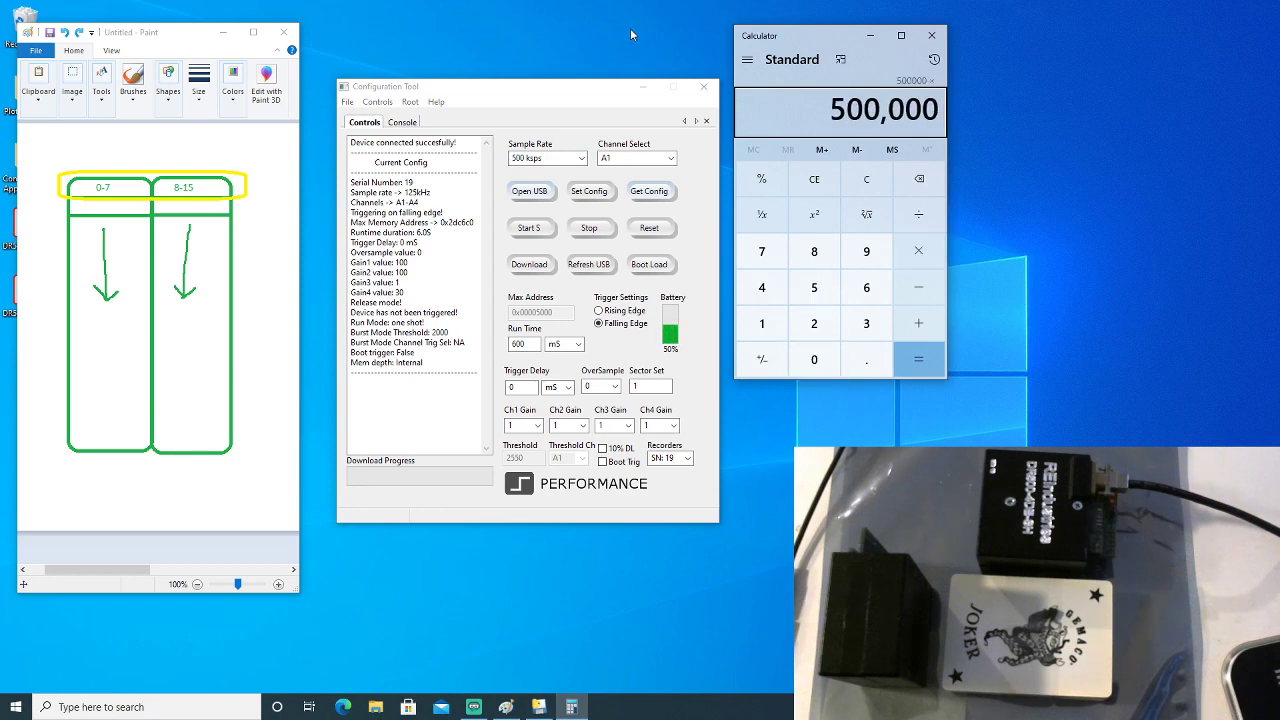
{"action": "left_click", "coordinate": [814, 322]}
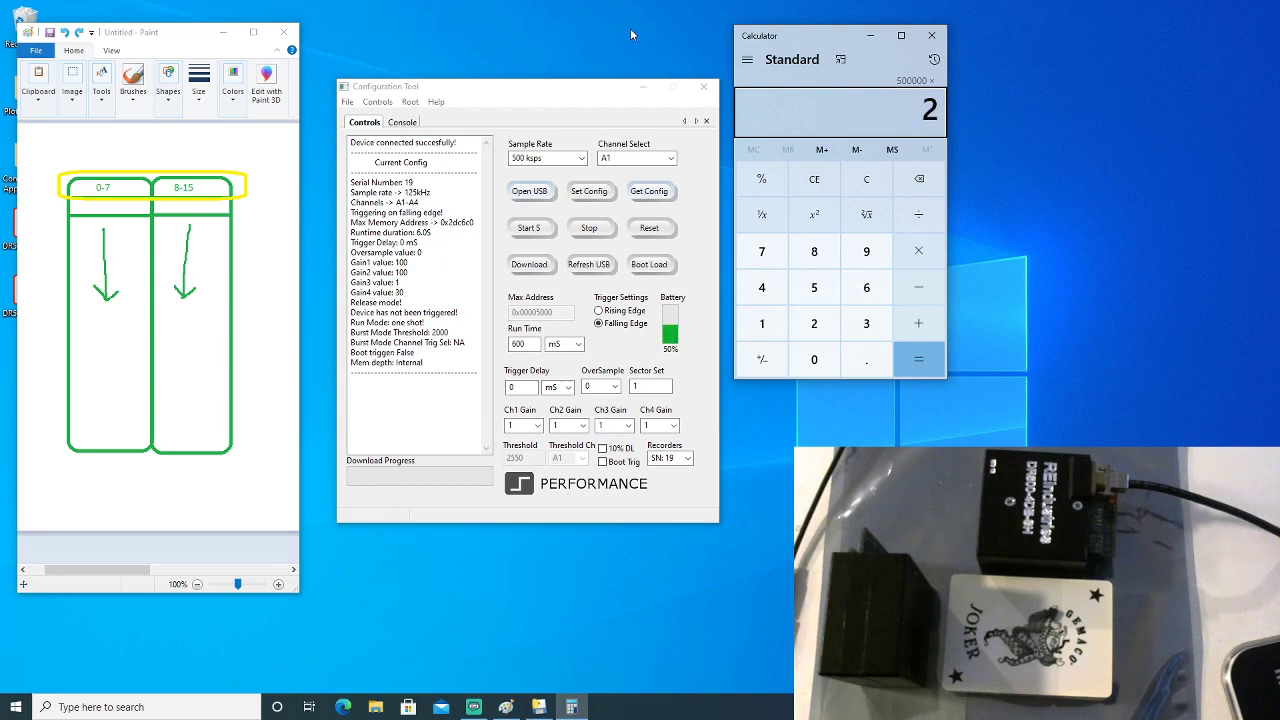
{"action": "left_click", "coordinate": [916, 360]}
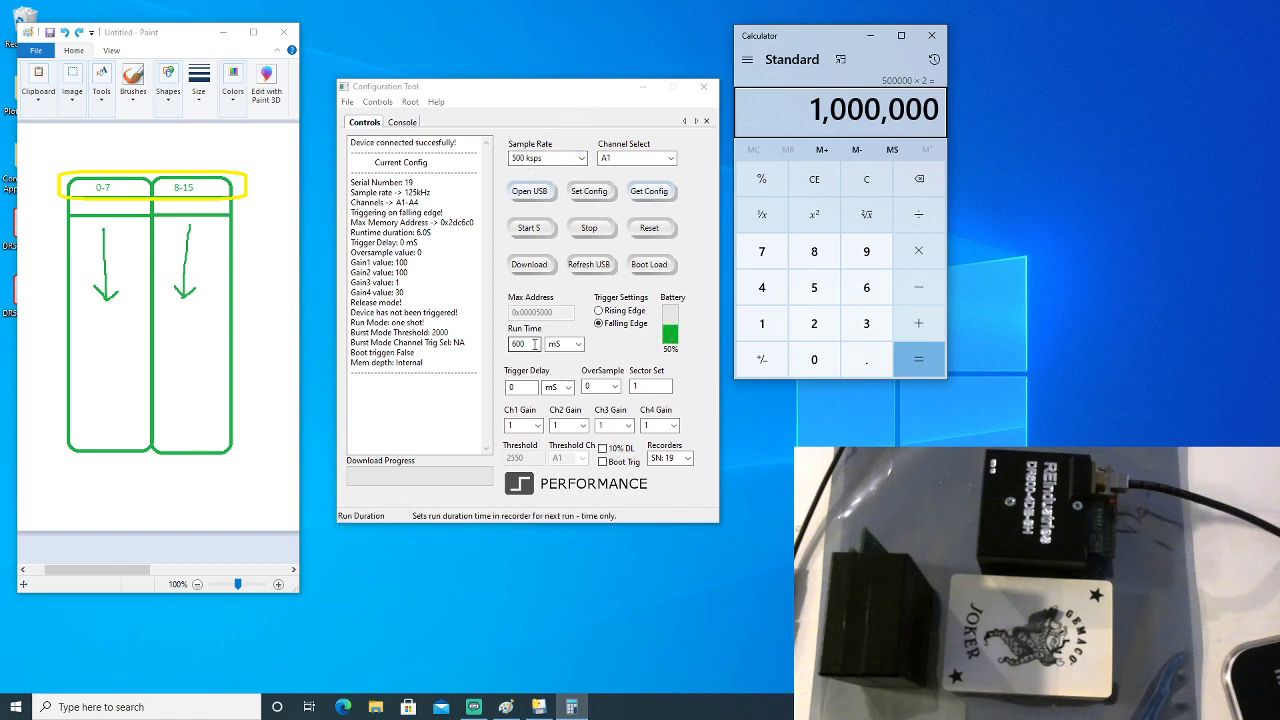
Set the recorder Run Time to 600 ms and continue to 1,000,000 × 0.6 = 600,000
{"action": "left_click", "coordinate": [520, 344]}
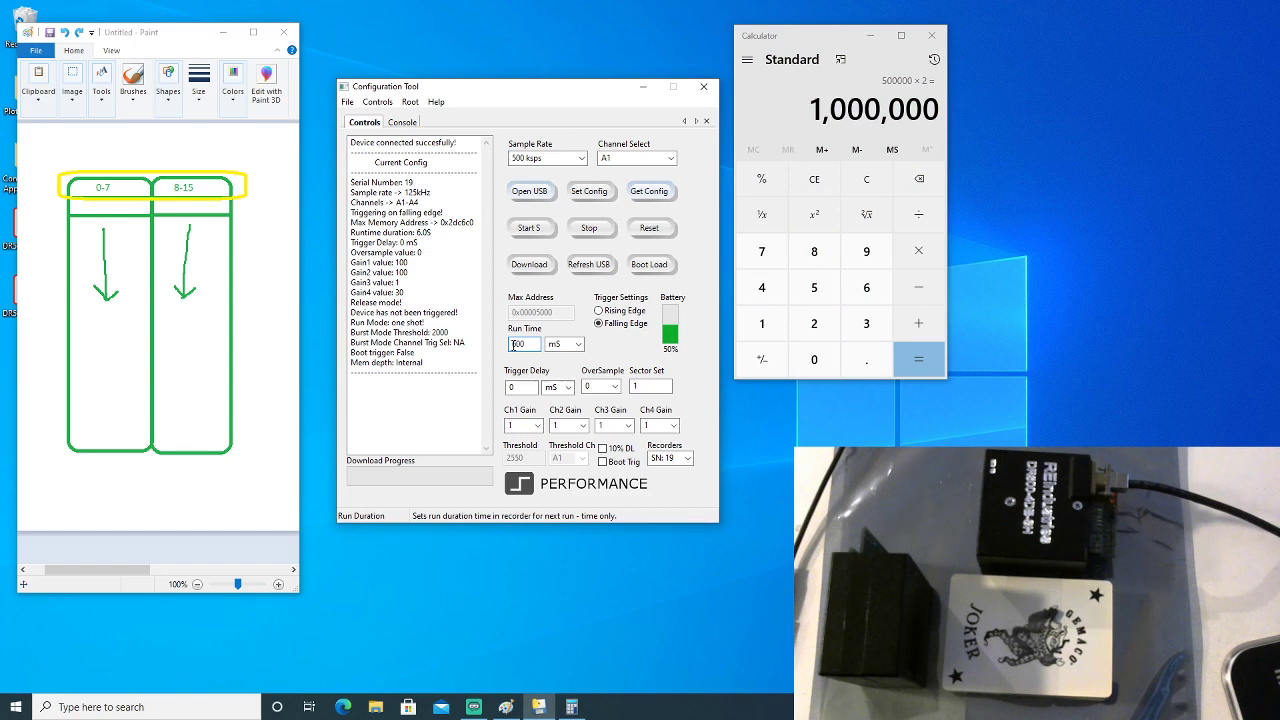
{"action": "type", "text": "600"}
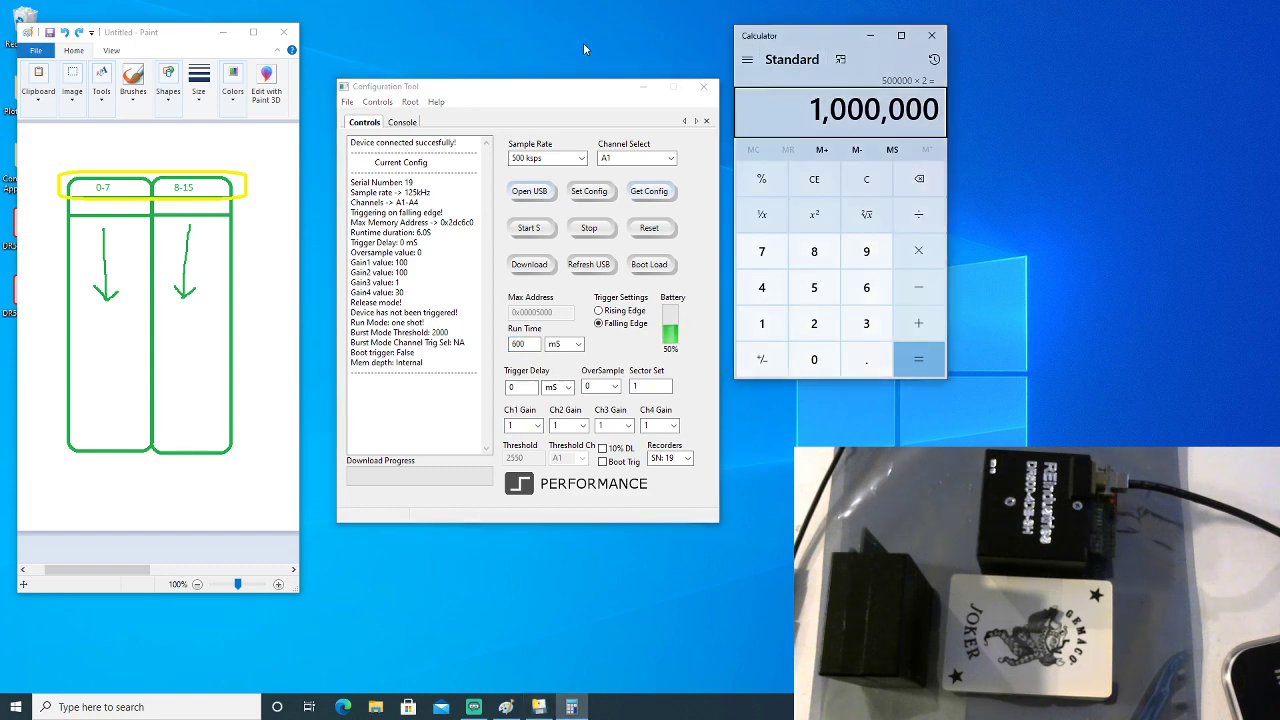
{"action": "left_click", "coordinate": [918, 360]}
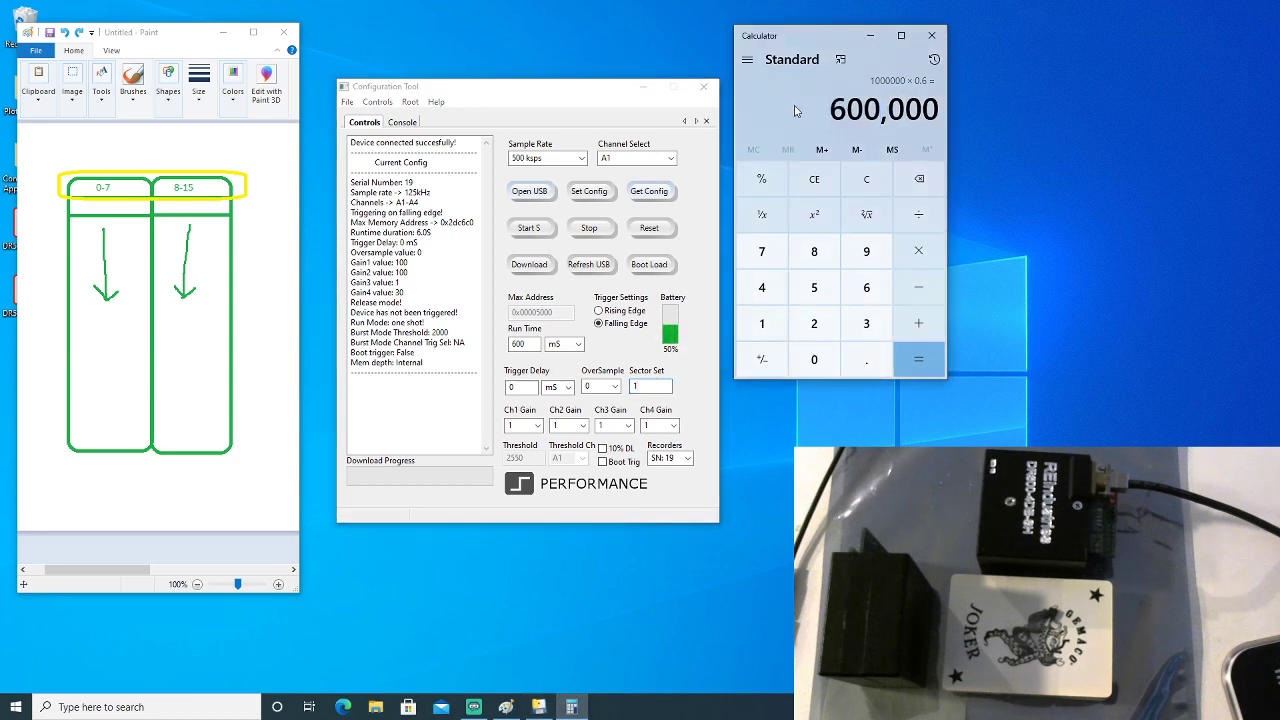
{"action": "left_click", "coordinate": [652, 386]}
{"action": "type", "text": "2"}
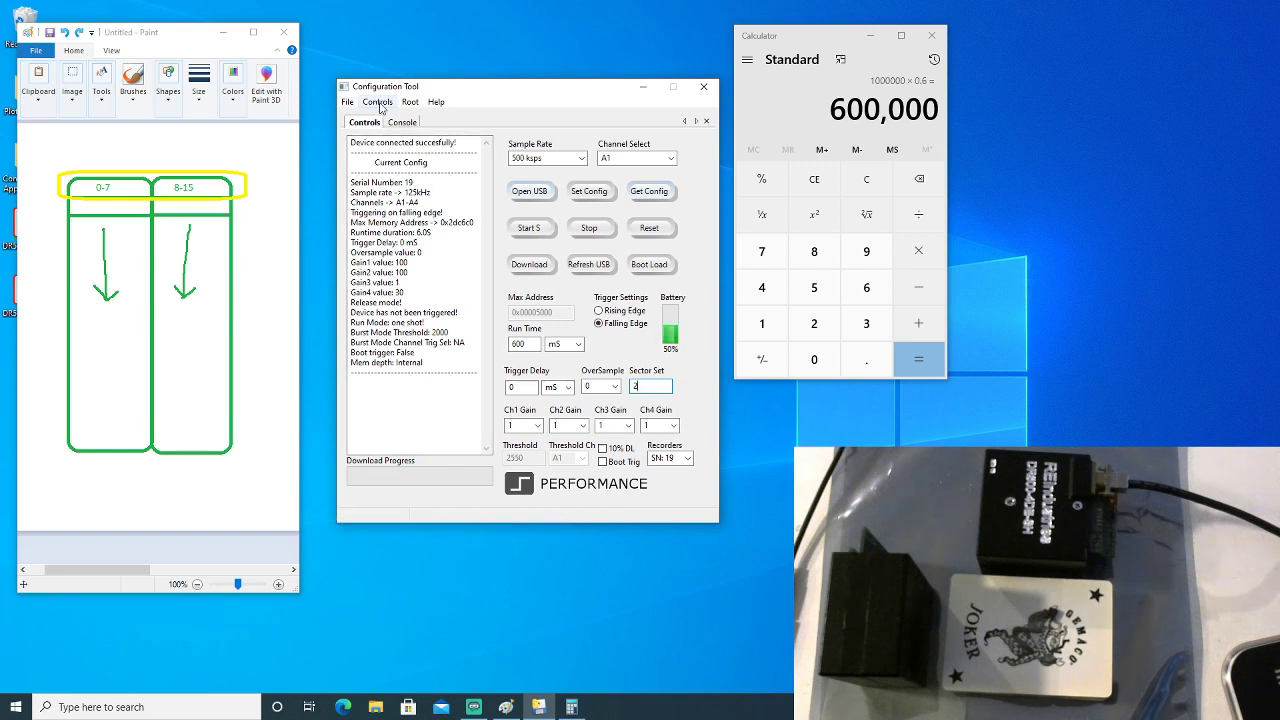
Run Controls > Erase Menu > Sector Erase, erasing 2 sectors (1.024 MB)
{"action": "left_click", "coordinate": [376, 100]}
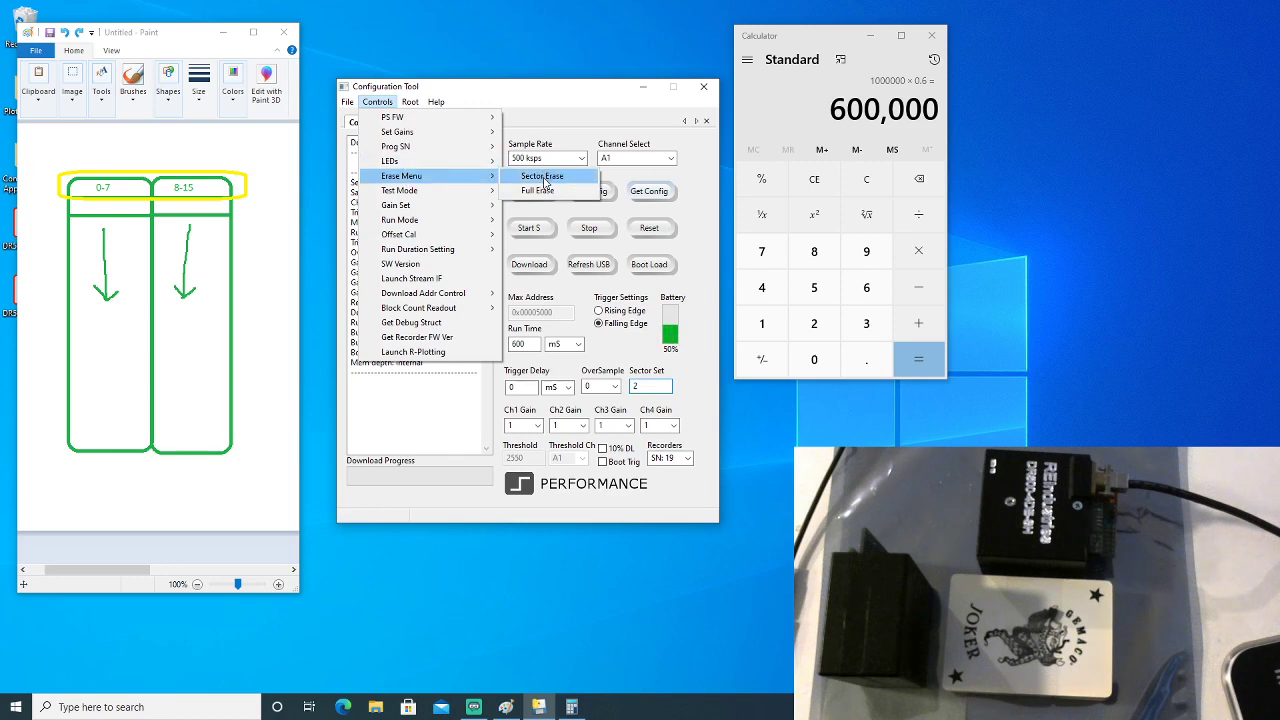
{"action": "left_click", "coordinate": [542, 176]}
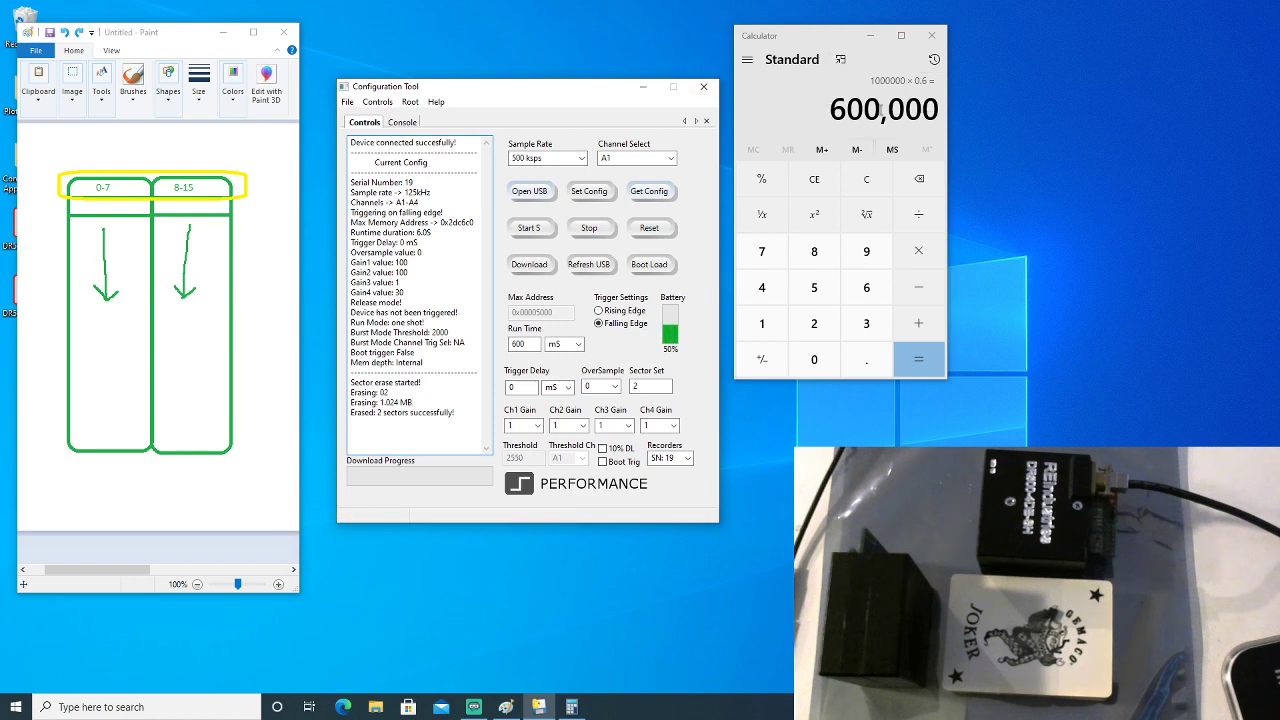
{"action": "left_click", "coordinate": [376, 100]}
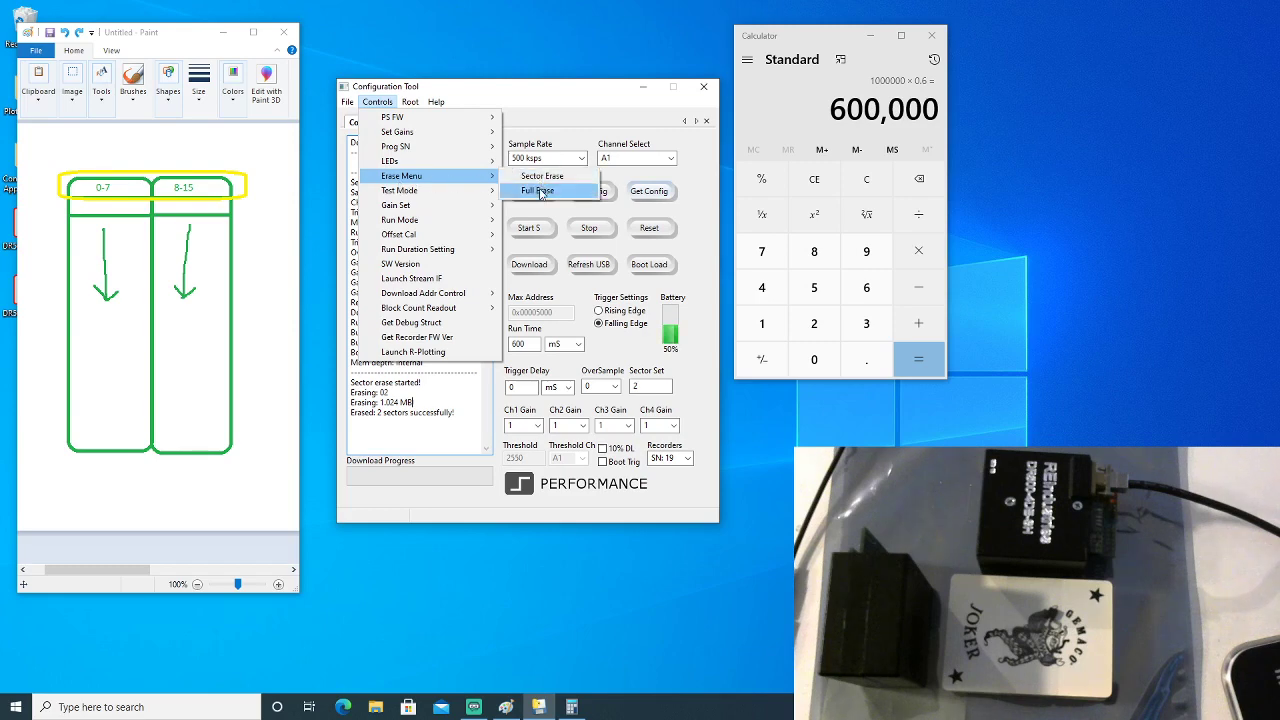
{"action": "left_click", "coordinate": [536, 192]}
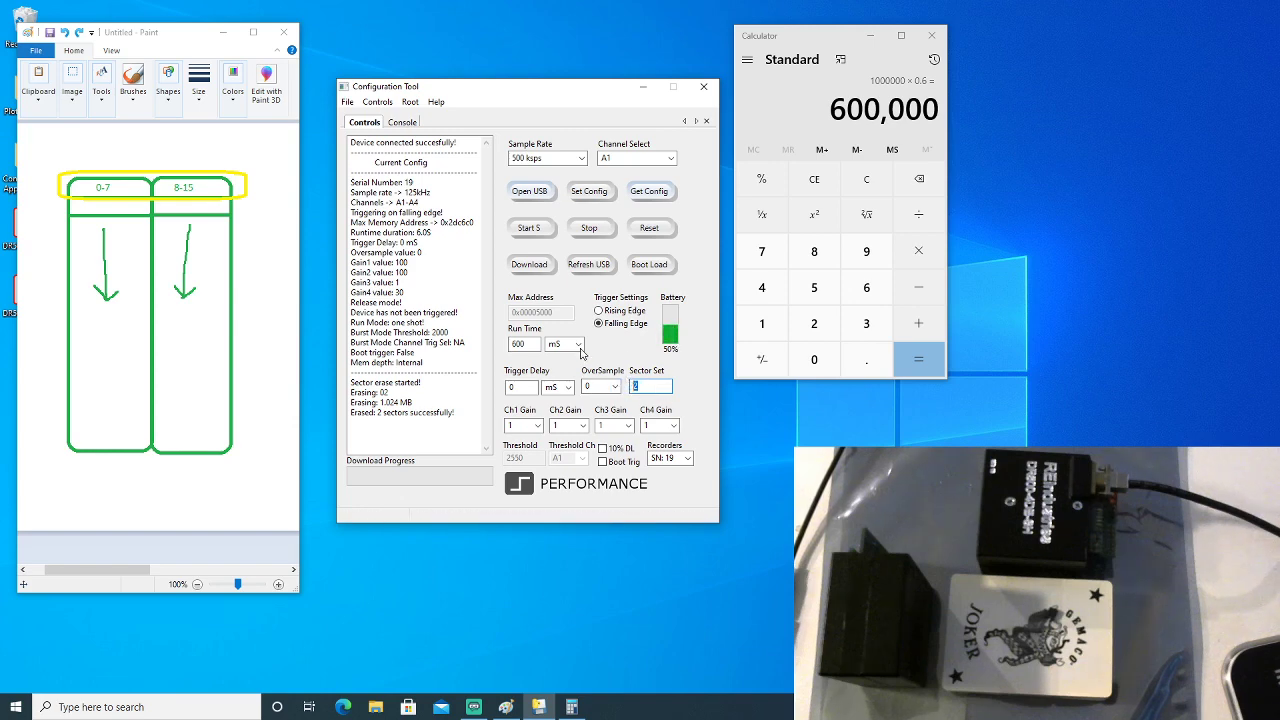
{"action": "mouse_move", "coordinate": [622, 348]}
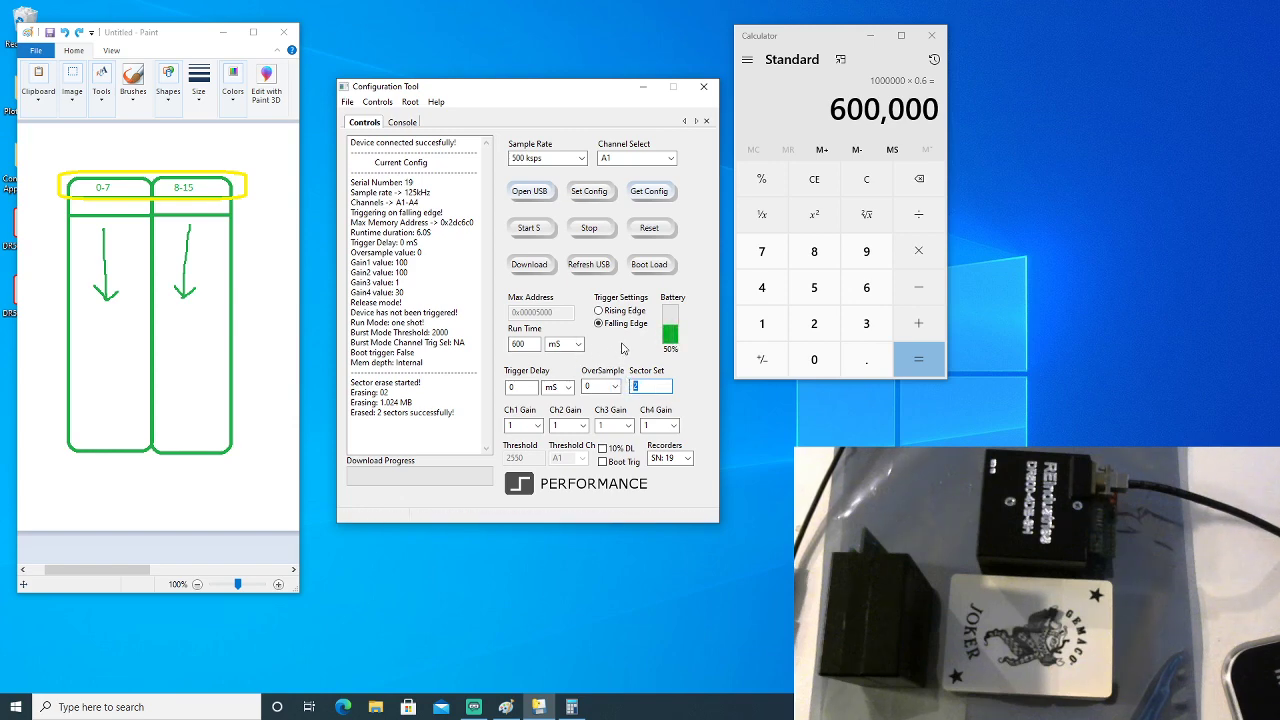
Set Sector Set to 10 and run Sector Erase, erasing 10 sectors (5.12 MB)
{"action": "type", "text": "10"}
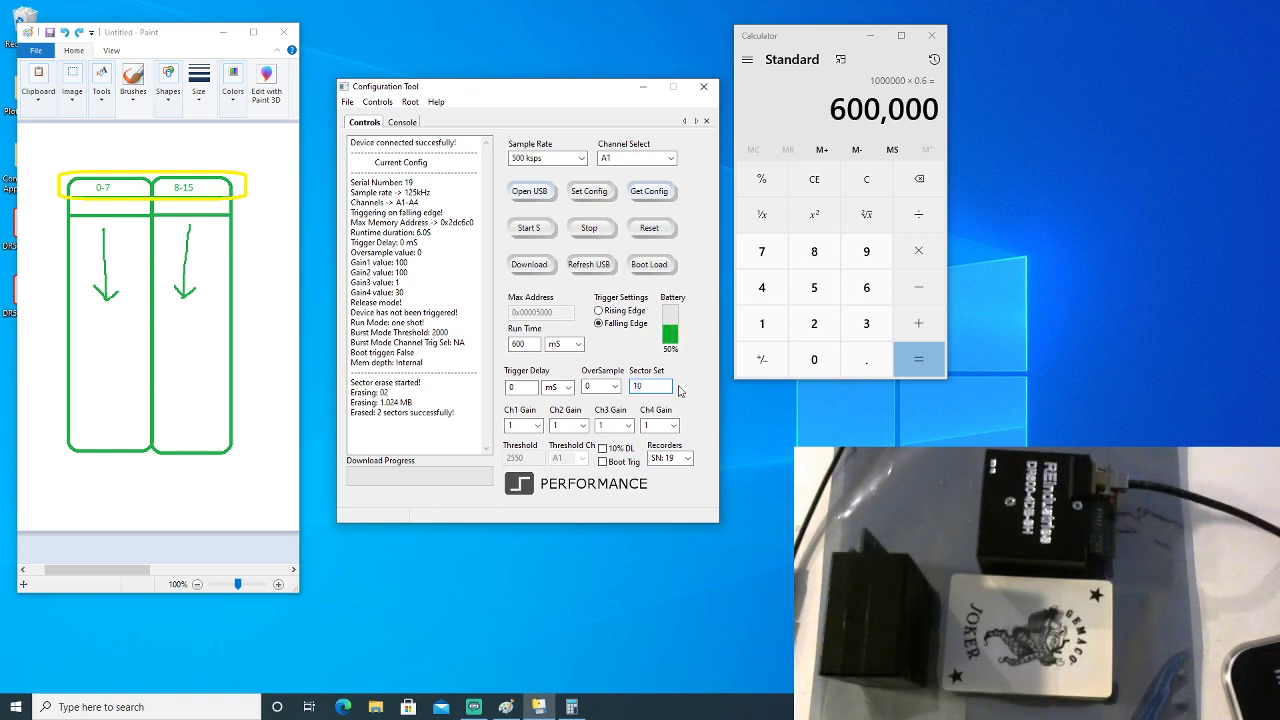
{"action": "mouse_move", "coordinate": [650, 388]}
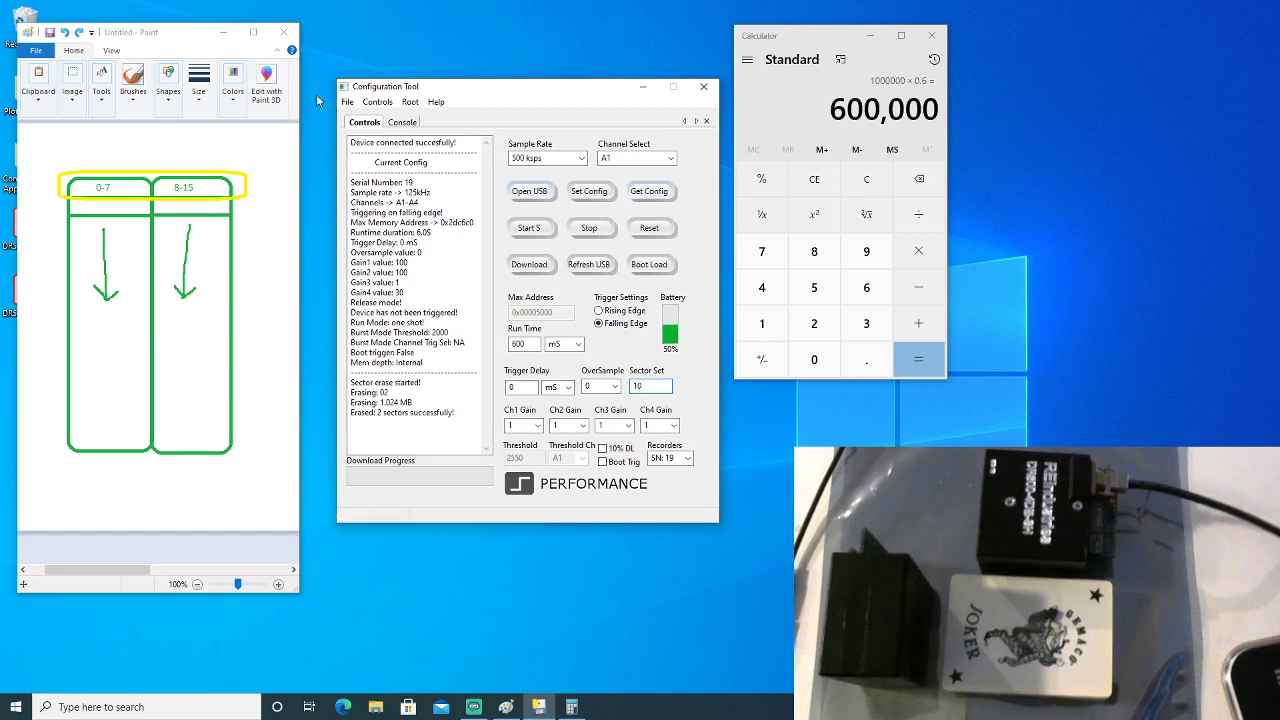
{"action": "left_click", "coordinate": [378, 100]}
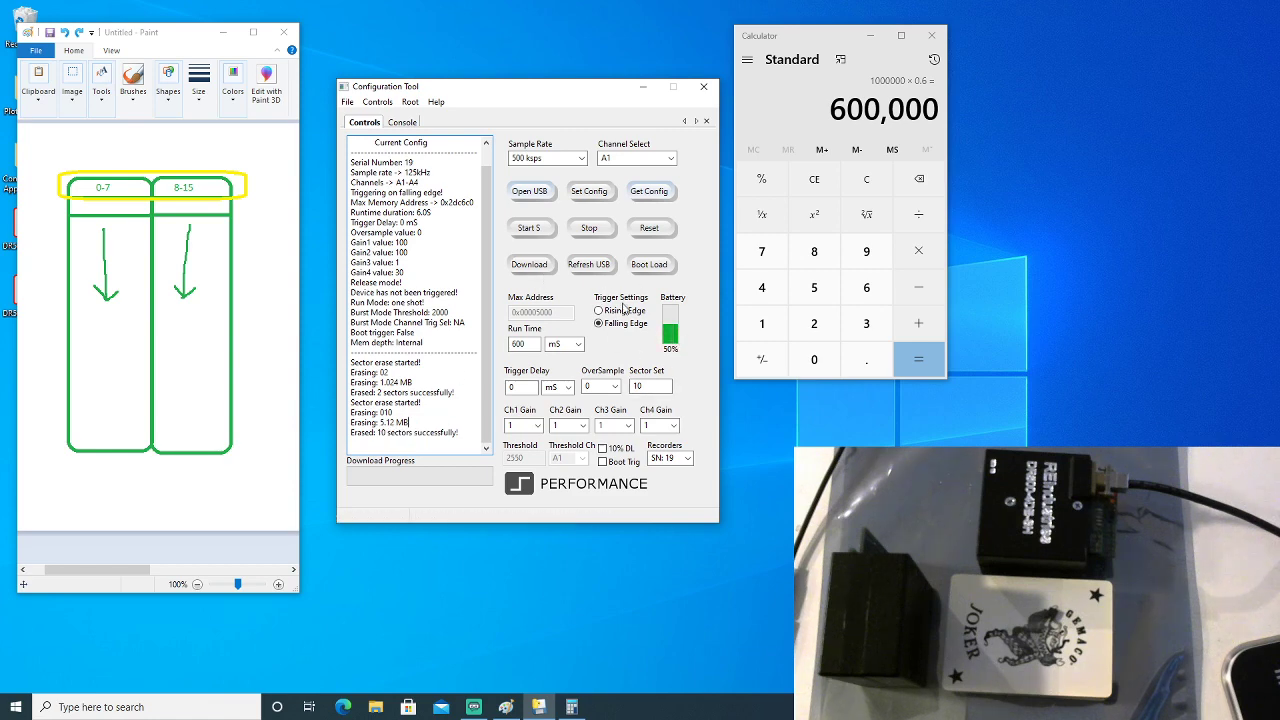
{"action": "mouse_move", "coordinate": [484, 280]}
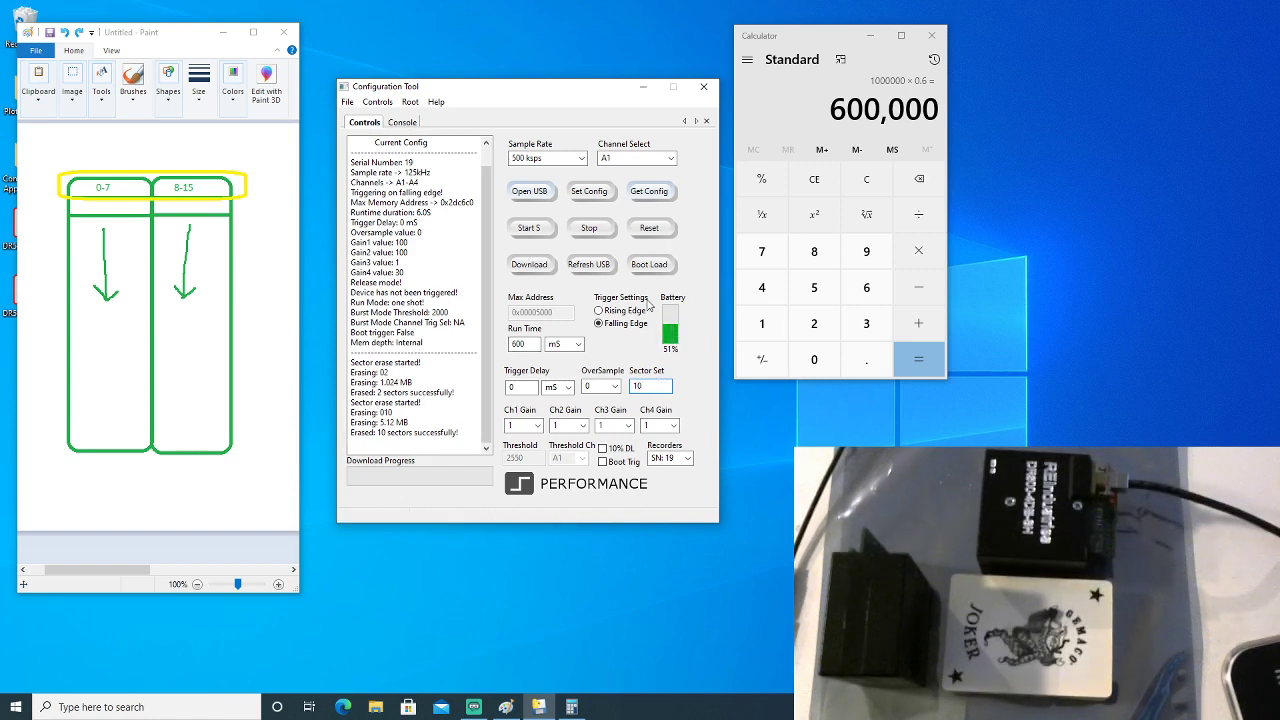
{"action": "mouse_move", "coordinate": [564, 284]}
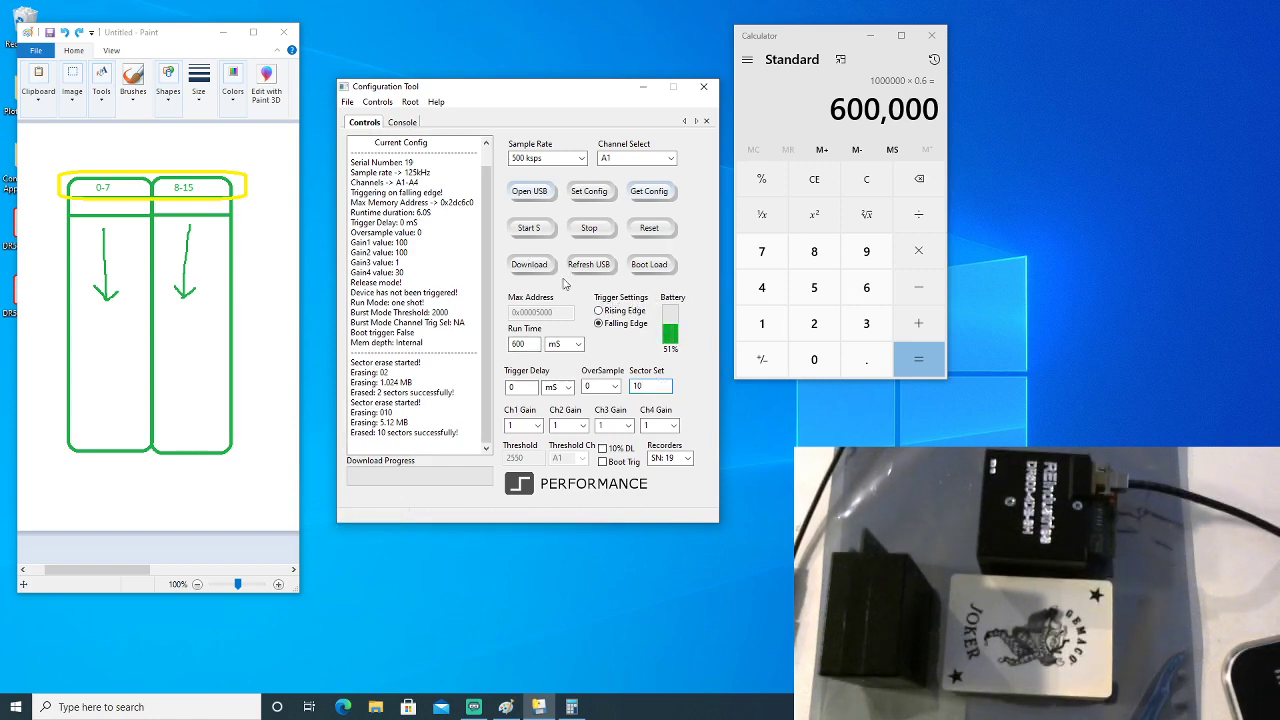